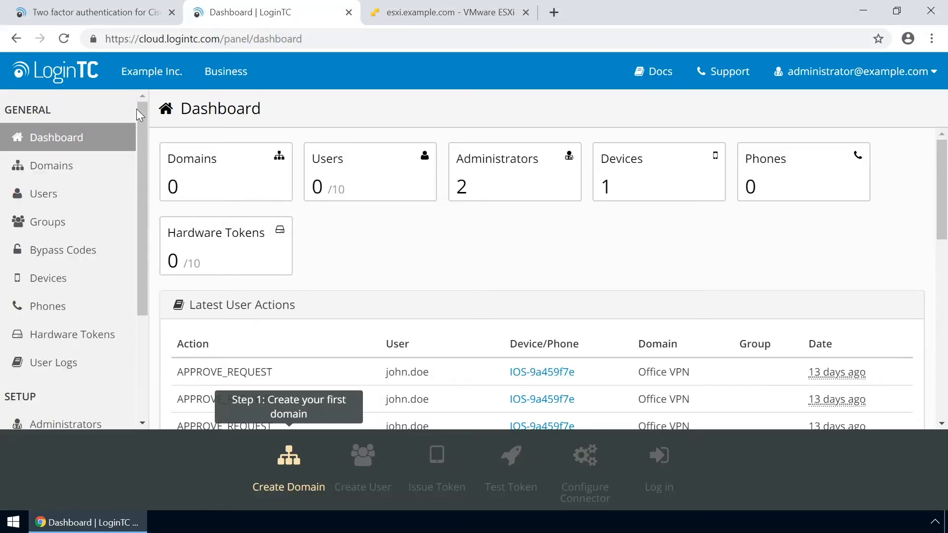
{"action": "mouse_move", "coordinate": [75, 172]}
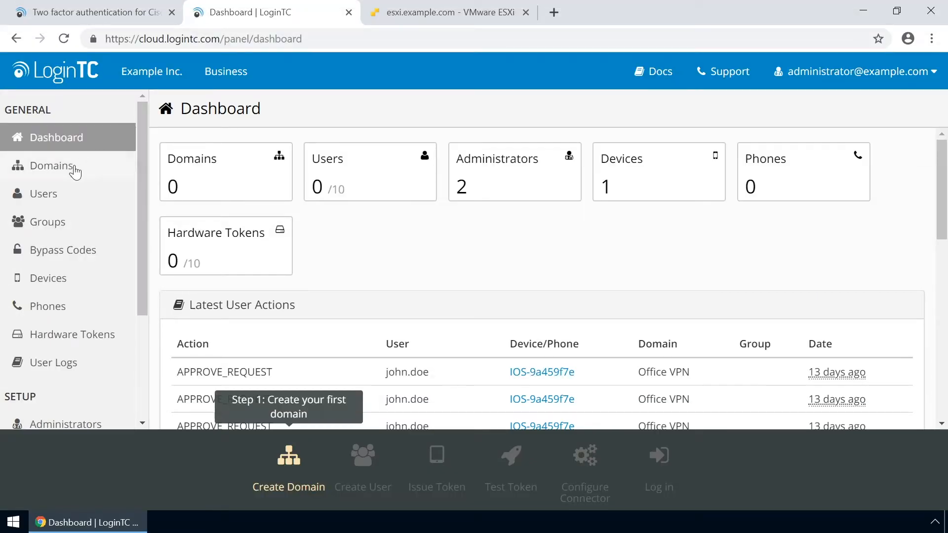
Step: Create the domain 'Example Inc. Secure Access' with an icon uploaded from the computer
{"action": "left_click", "coordinate": [51, 166]}
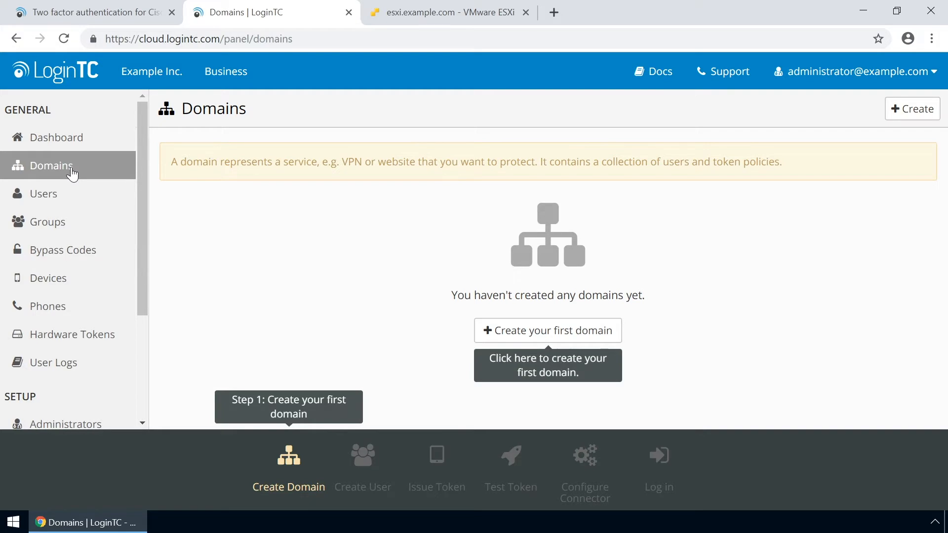
{"action": "left_click", "coordinate": [546, 330]}
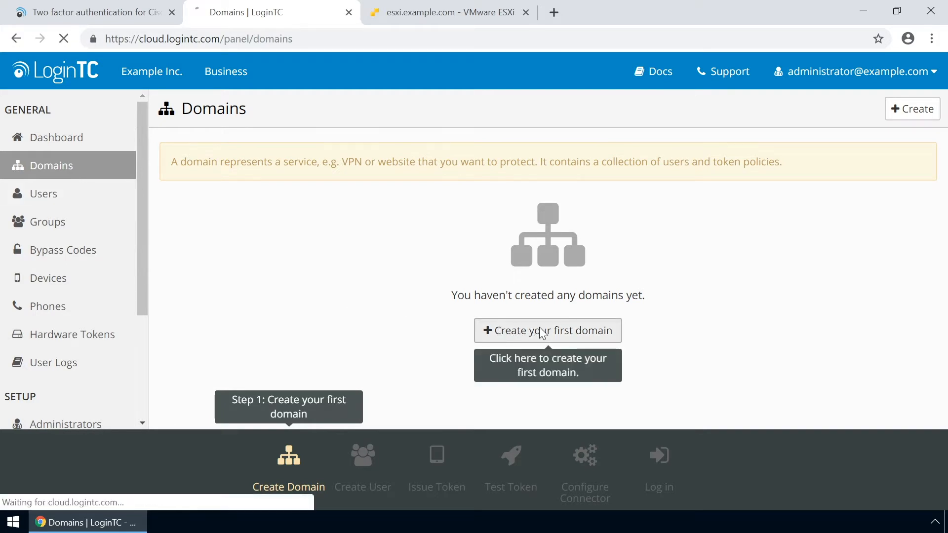
{"action": "left_click", "coordinate": [547, 330]}
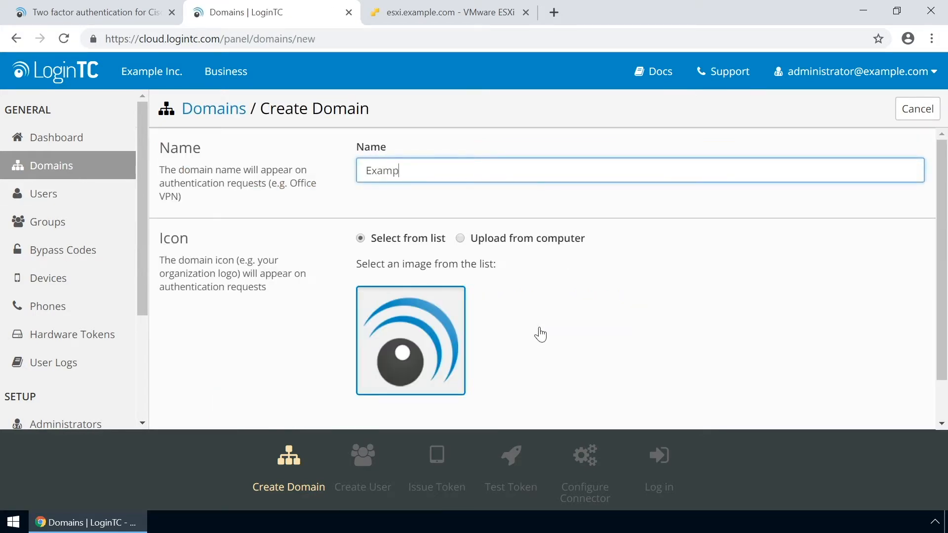
{"action": "left_click", "coordinate": [460, 238]}
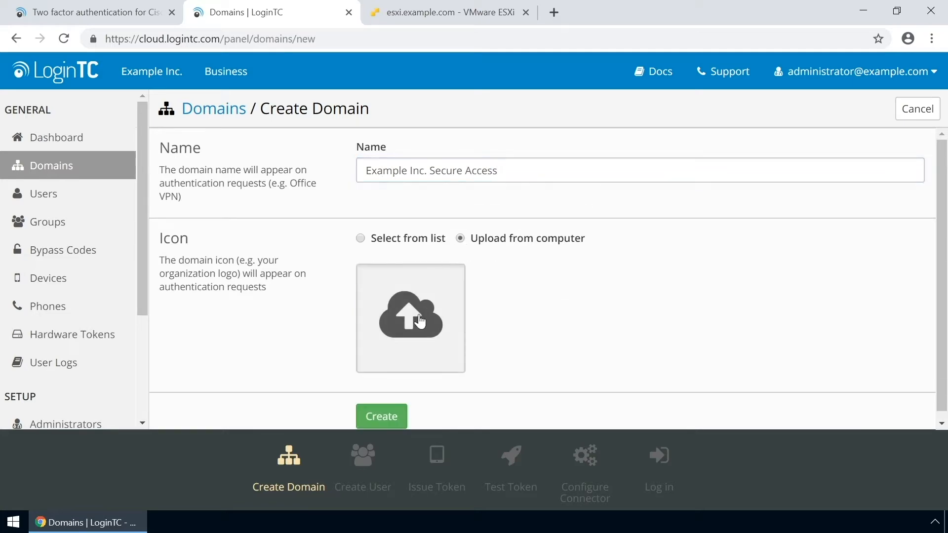
{"action": "left_click", "coordinate": [410, 318]}
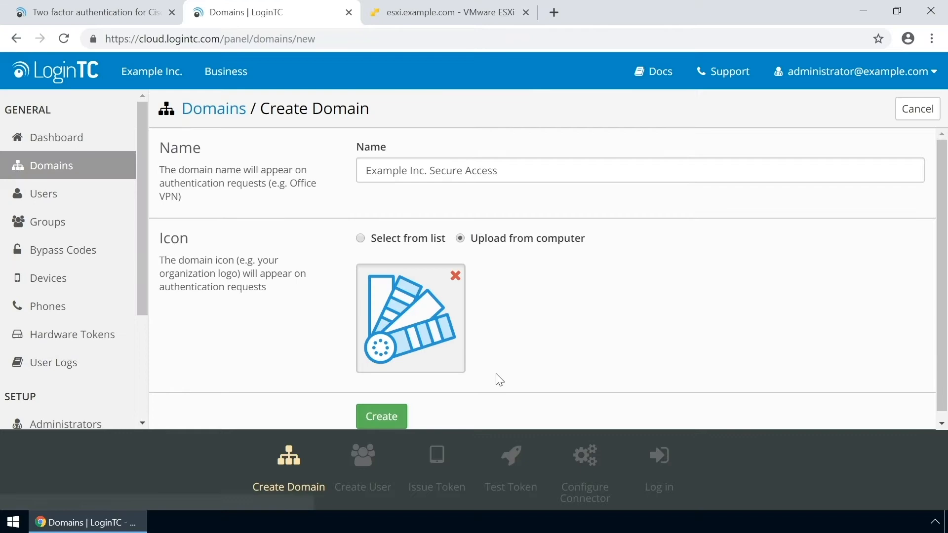
{"action": "left_click", "coordinate": [381, 416]}
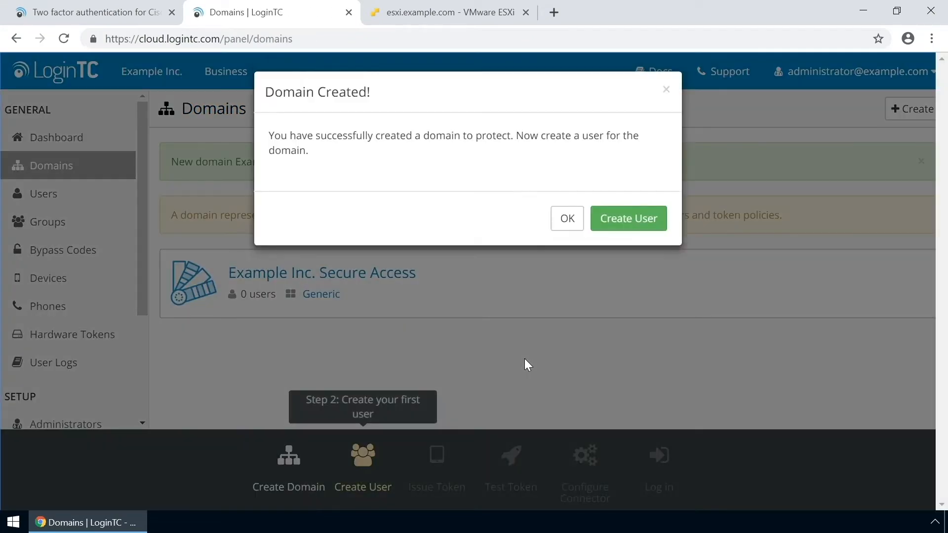
{"action": "mouse_move", "coordinate": [567, 222]}
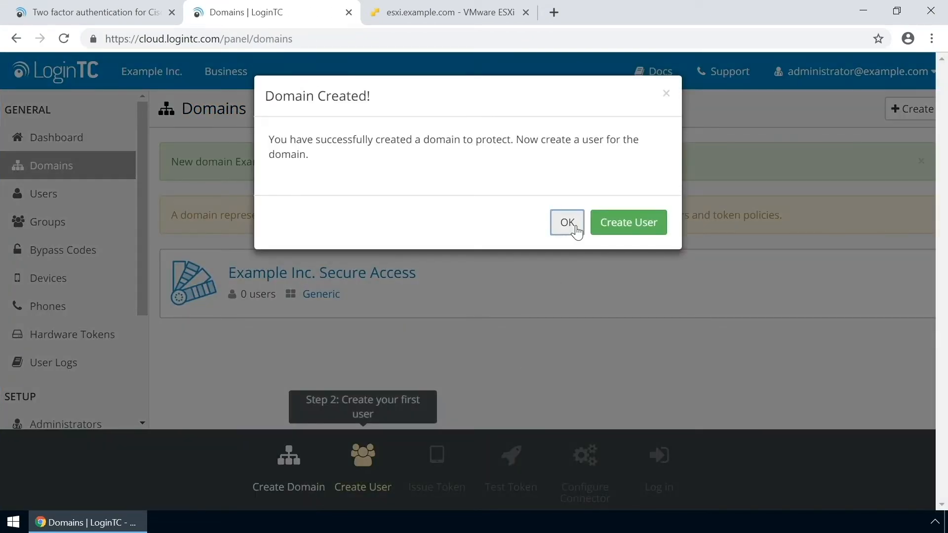
{"action": "left_click", "coordinate": [567, 223]}
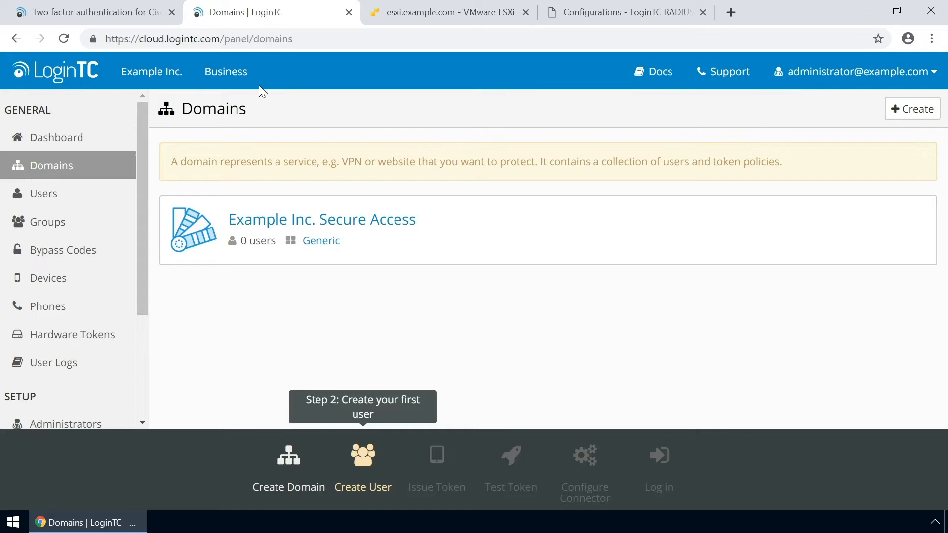
{"action": "left_click", "coordinate": [321, 220]}
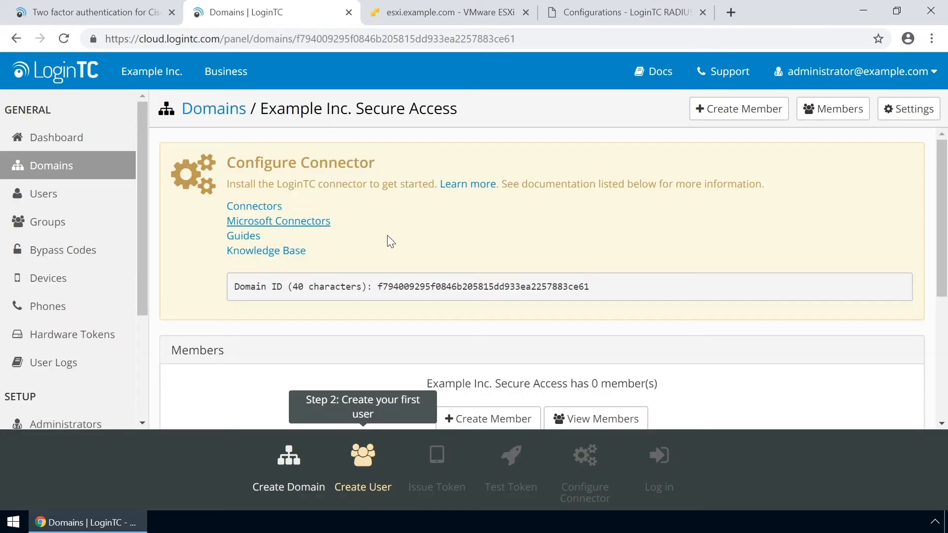
{"action": "left_click", "coordinate": [363, 459]}
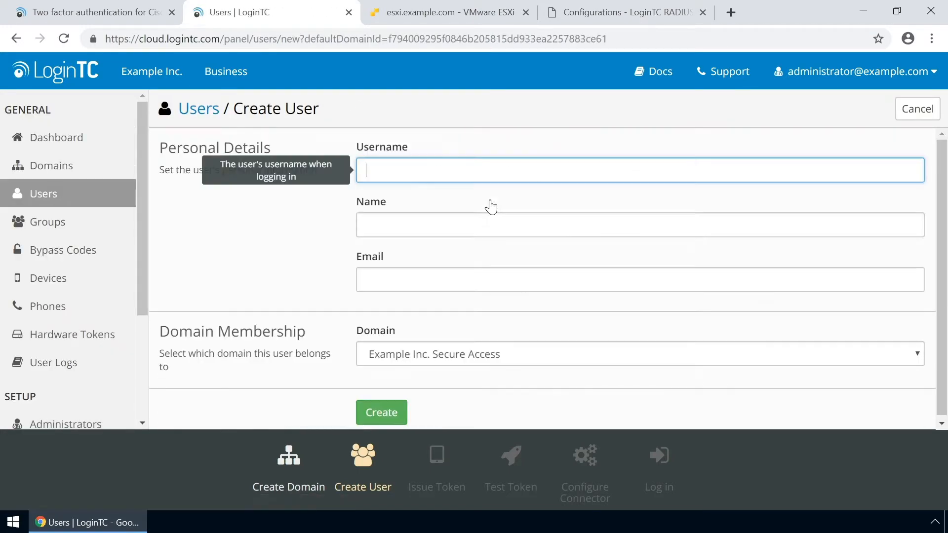
{"action": "type", "text": "john.do"}
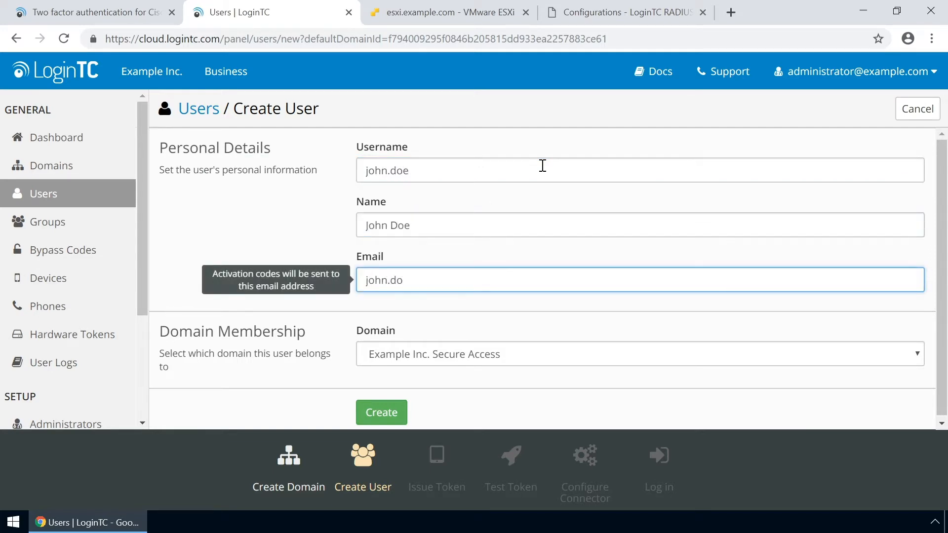
{"action": "type", "text": "e@example.com"}
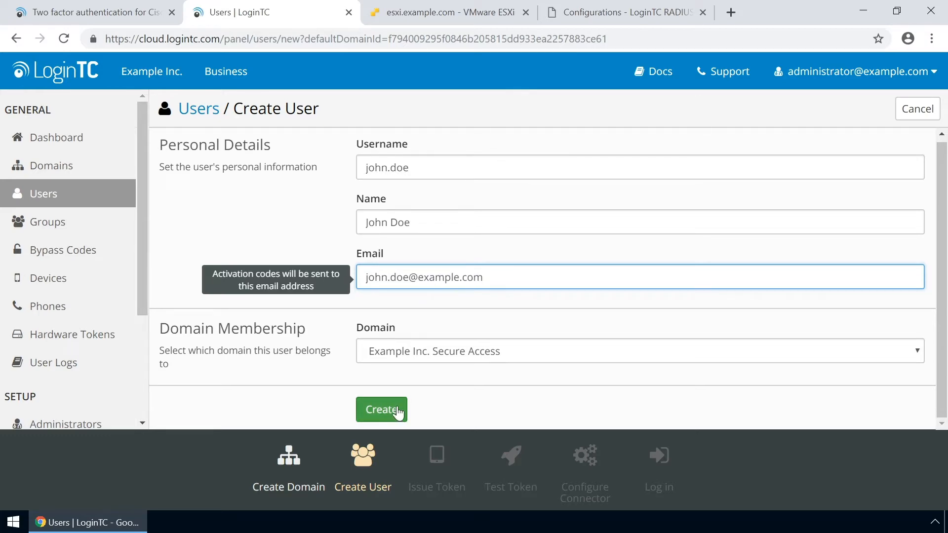
{"action": "left_click", "coordinate": [382, 409]}
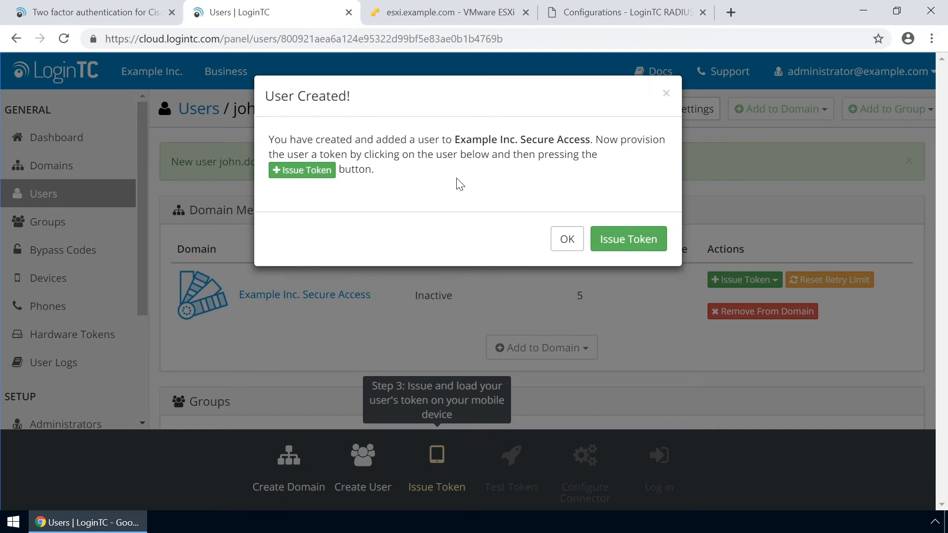
{"action": "left_click", "coordinate": [627, 238]}
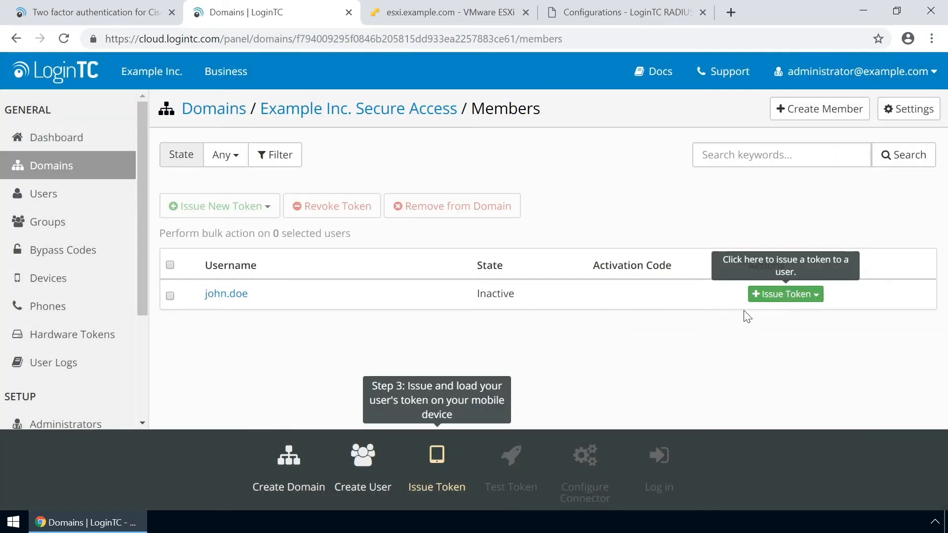
{"action": "left_click", "coordinate": [784, 295]}
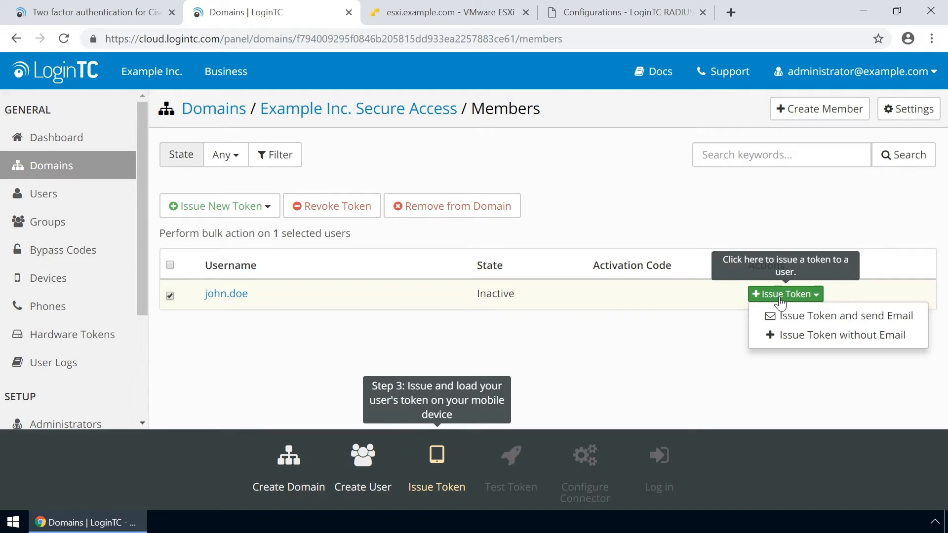
{"action": "left_click", "coordinate": [839, 335]}
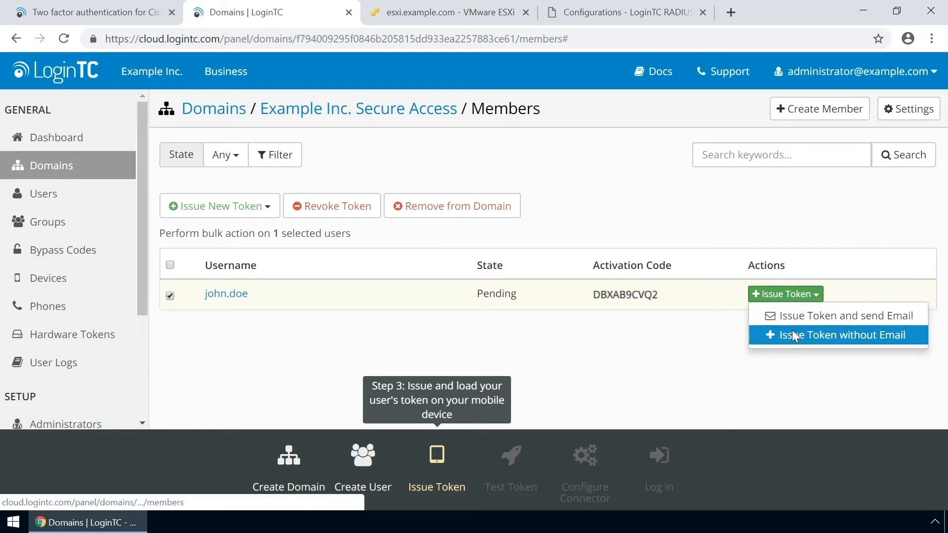
{"action": "left_click", "coordinate": [842, 334]}
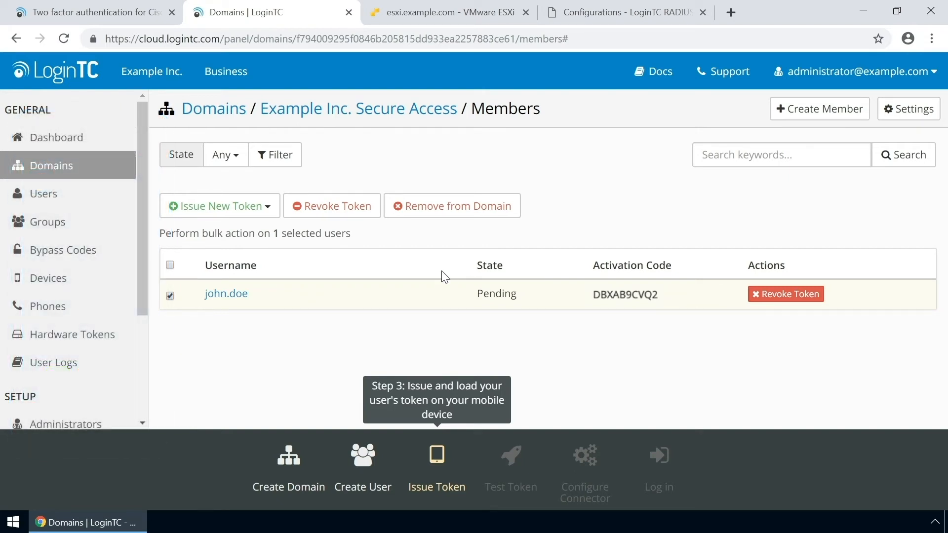
{"action": "mouse_move", "coordinate": [645, 246]}
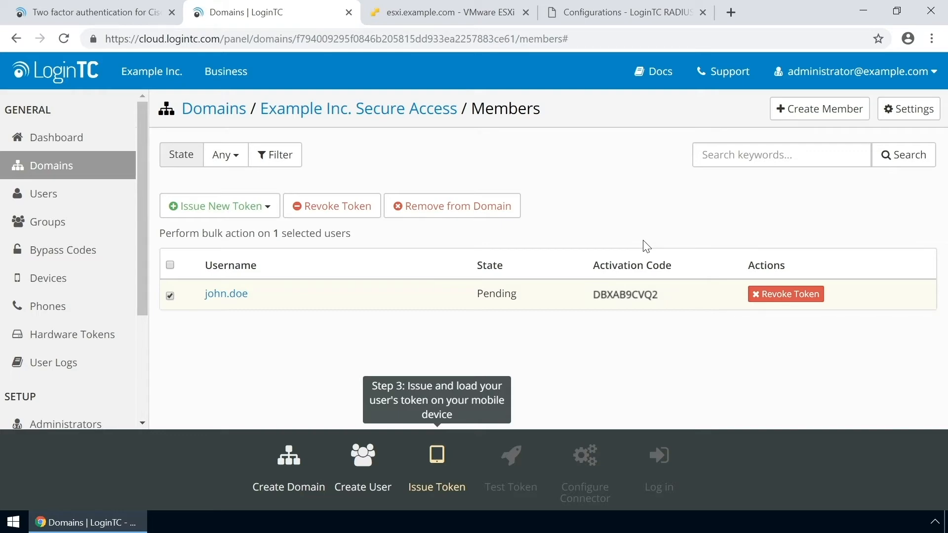
Step: Send a test notification to john.doe's active token and confirm the approved result
{"action": "left_click", "coordinate": [437, 462]}
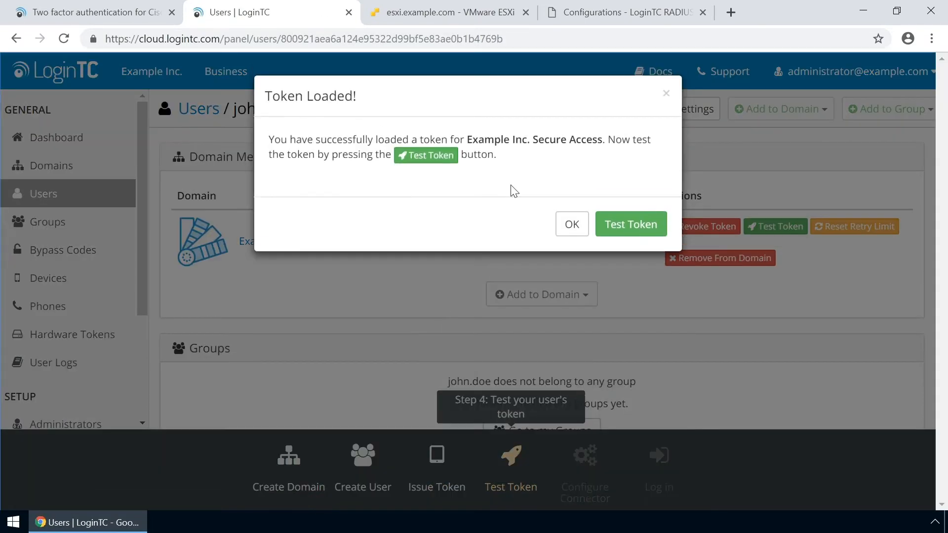
{"action": "mouse_move", "coordinate": [631, 224]}
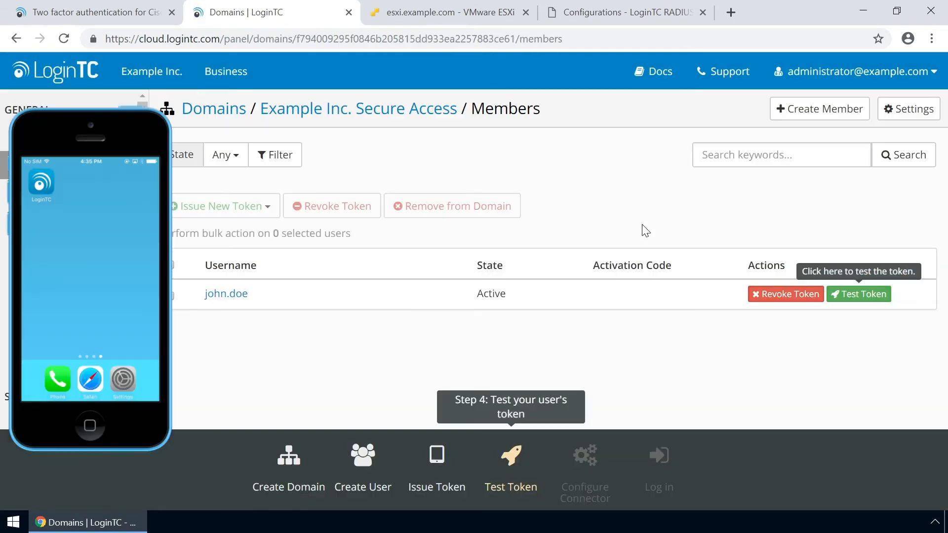
{"action": "left_click", "coordinate": [858, 294]}
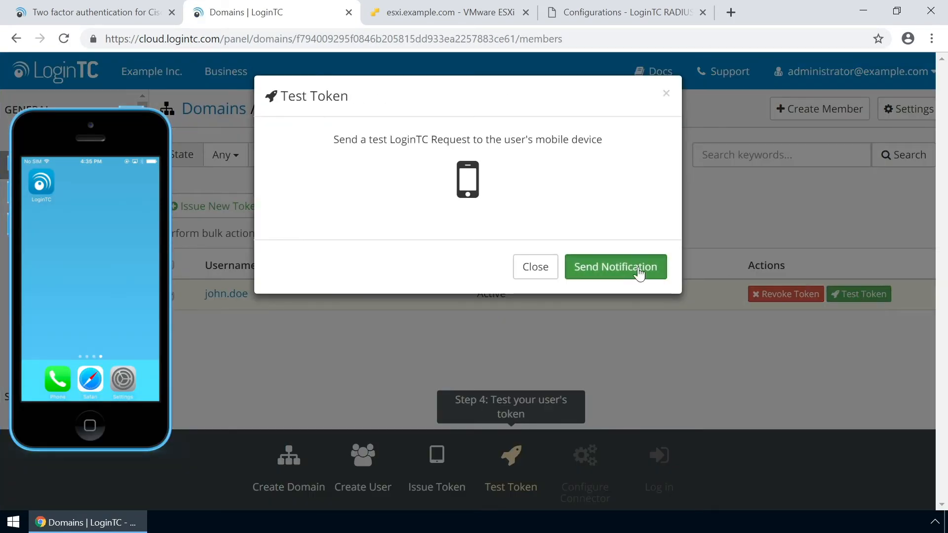
{"action": "left_click", "coordinate": [615, 267]}
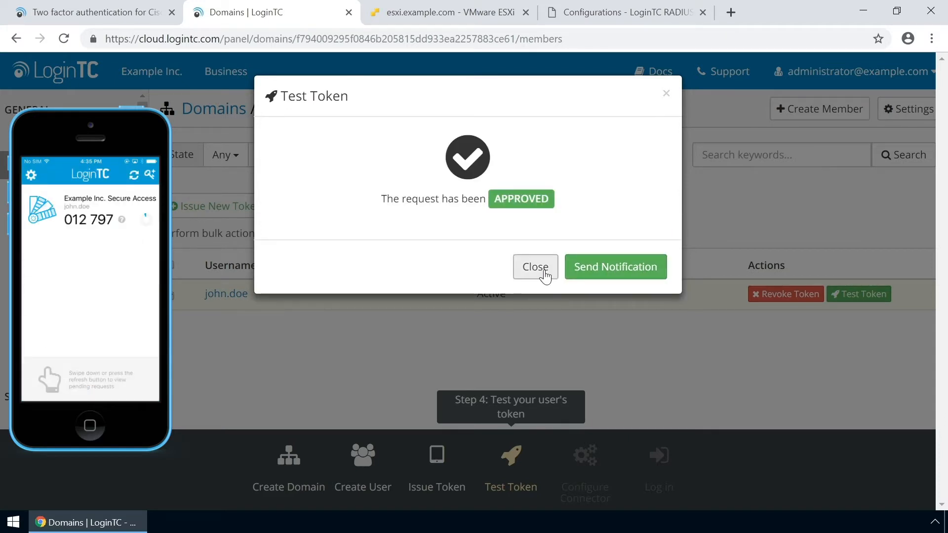
{"action": "left_click", "coordinate": [534, 267]}
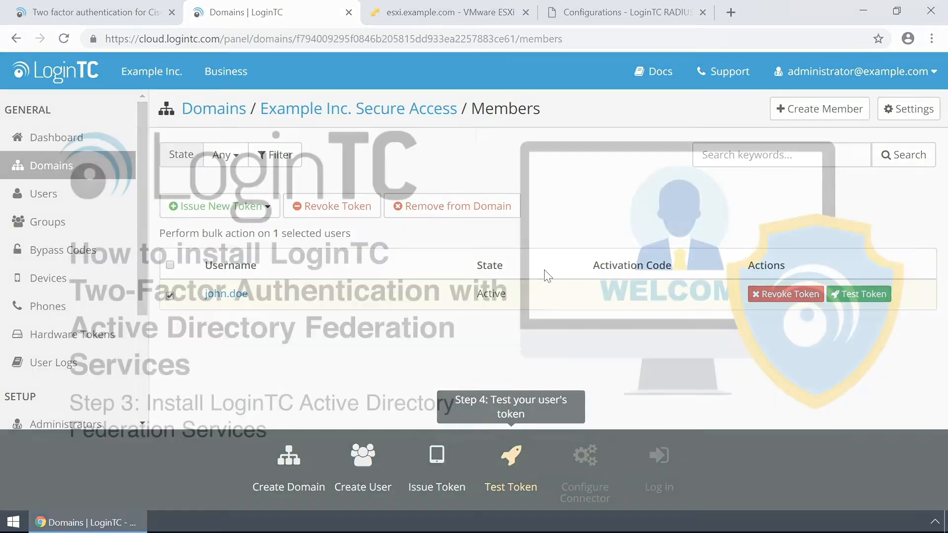
Step: Go to the settings of the Example Inc. Secure Access domain
{"action": "left_click", "coordinate": [50, 166]}
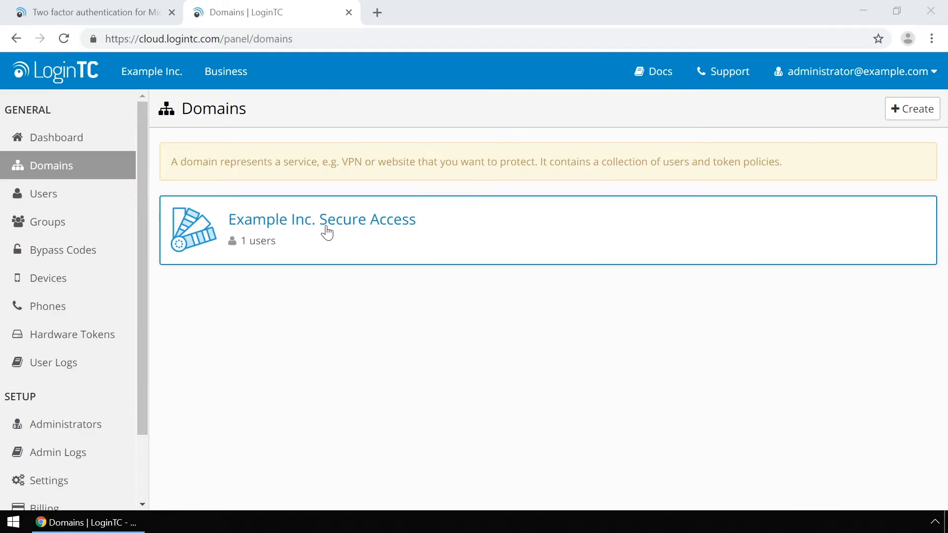
{"action": "left_click", "coordinate": [322, 219]}
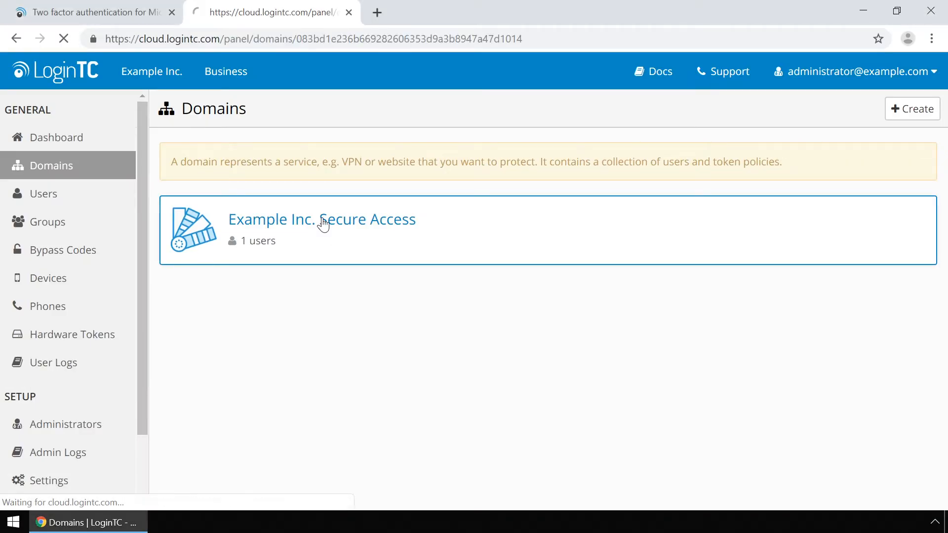
{"action": "left_click", "coordinate": [322, 219]}
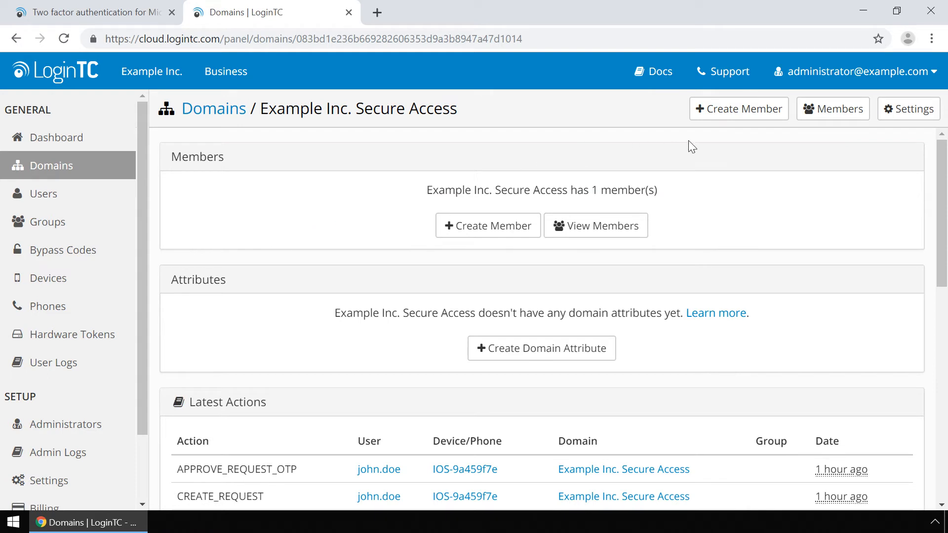
{"action": "left_click", "coordinate": [908, 108]}
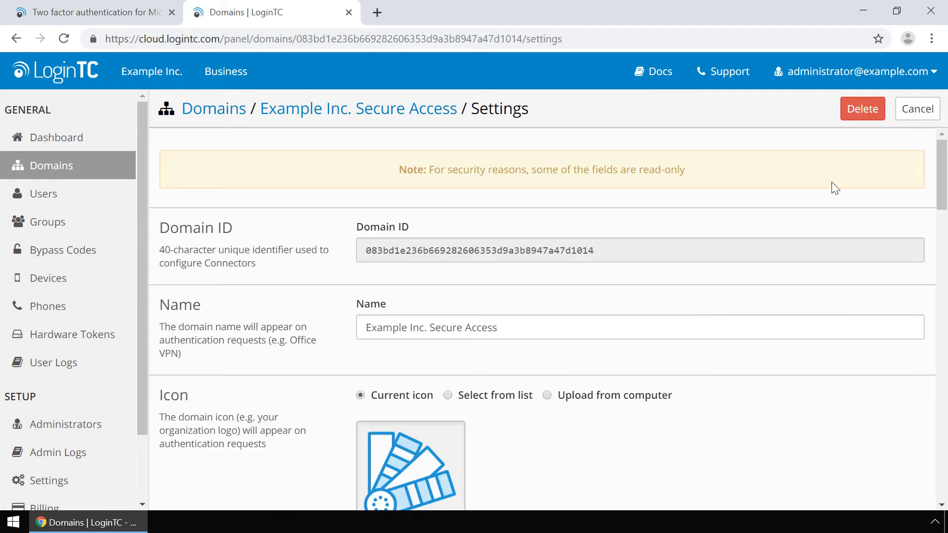
Step: Select 'Yes, Normalize Usernames' for the domain and scroll to the Update button
{"action": "scroll", "scroll_direction": "down", "scroll_amount": 3}
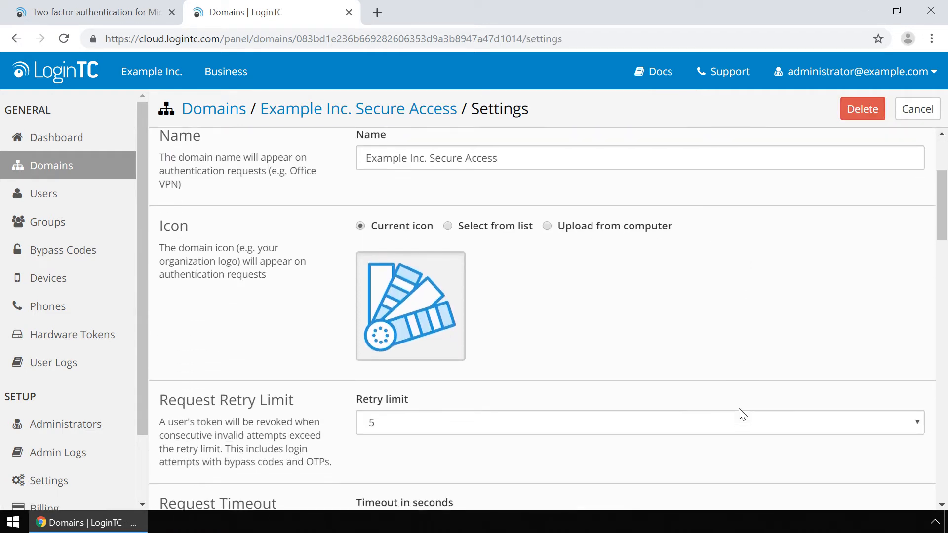
{"action": "scroll", "scroll_direction": "down", "scroll_amount": 3}
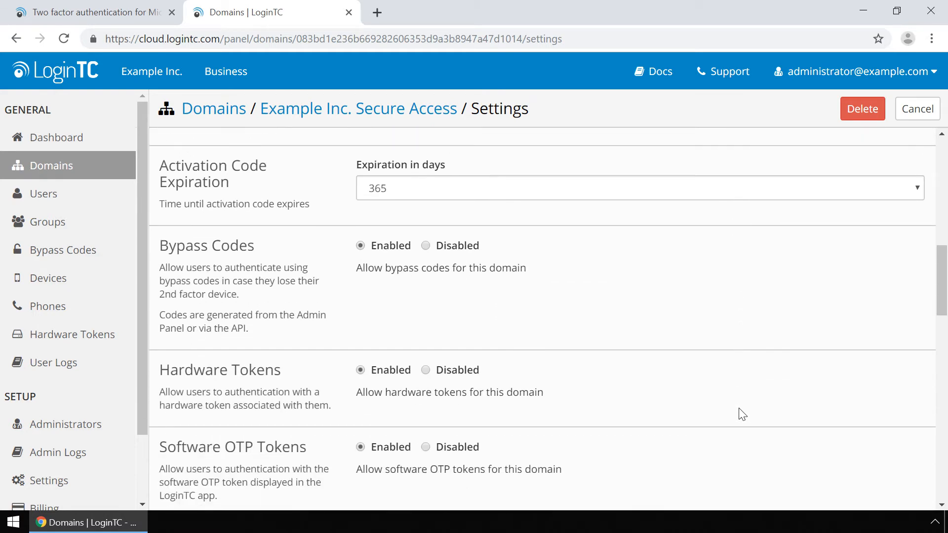
{"action": "scroll", "scroll_direction": "down", "scroll_amount": 3}
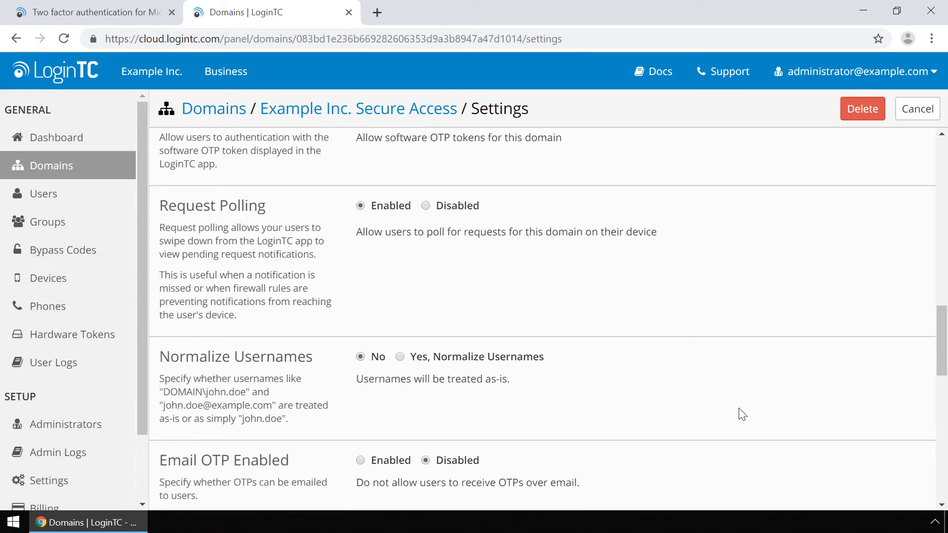
{"action": "left_click", "coordinate": [400, 356]}
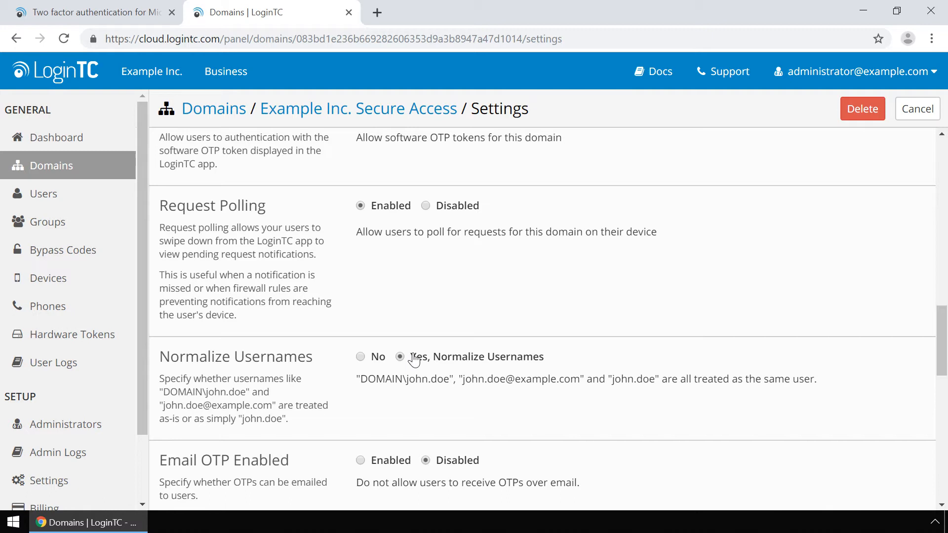
{"action": "mouse_move", "coordinate": [461, 365]}
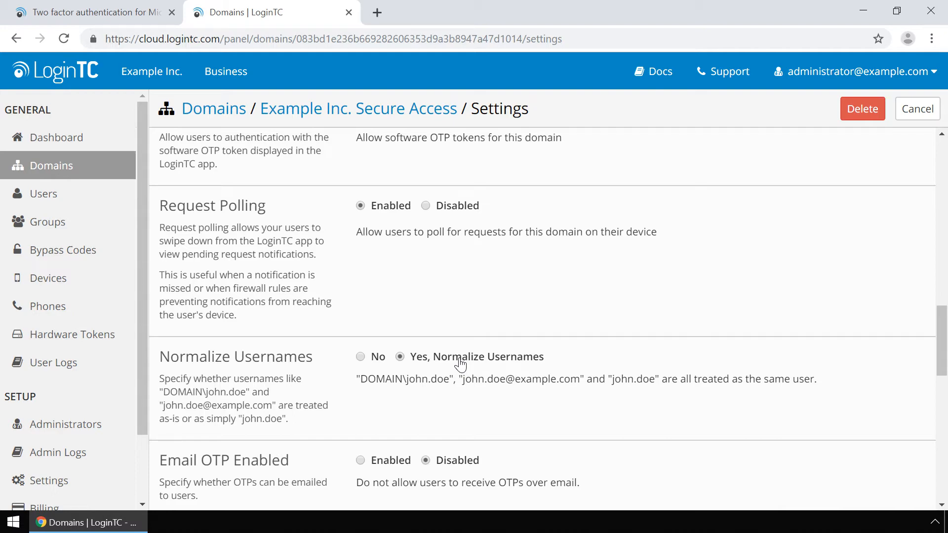
{"action": "scroll", "scroll_direction": "down", "scroll_amount": 3}
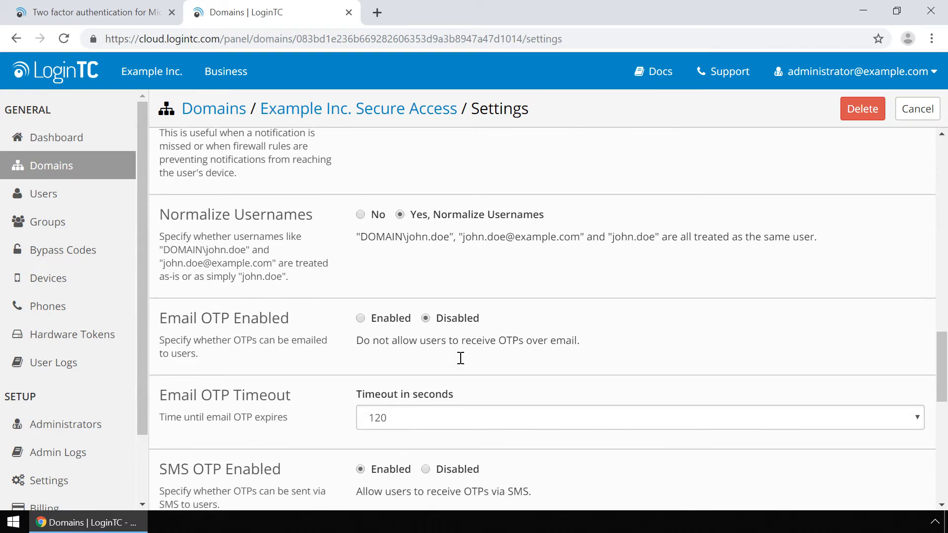
{"action": "scroll", "scroll_direction": "down", "scroll_amount": 3}
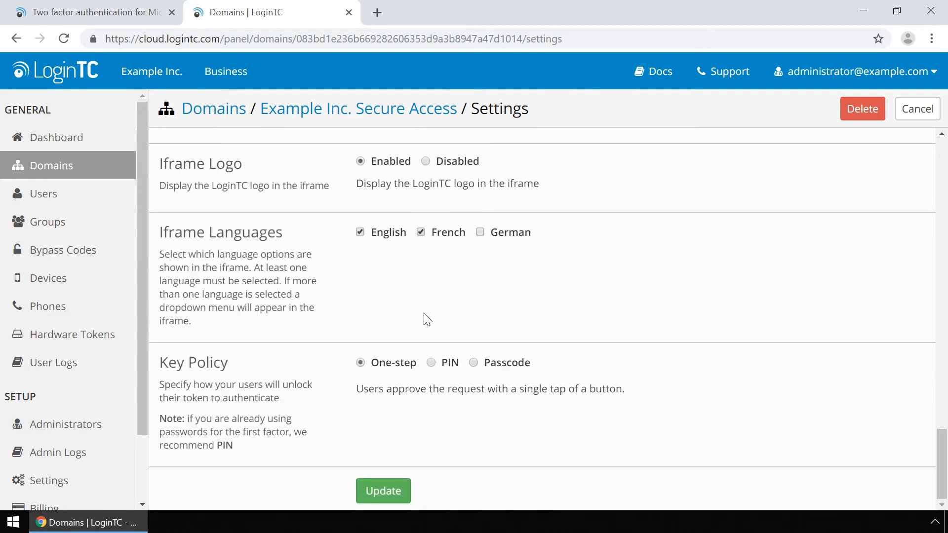
Step: Save the domain settings with Update and launch the logintc-adfs installer from the desktop
{"action": "left_click", "coordinate": [383, 491]}
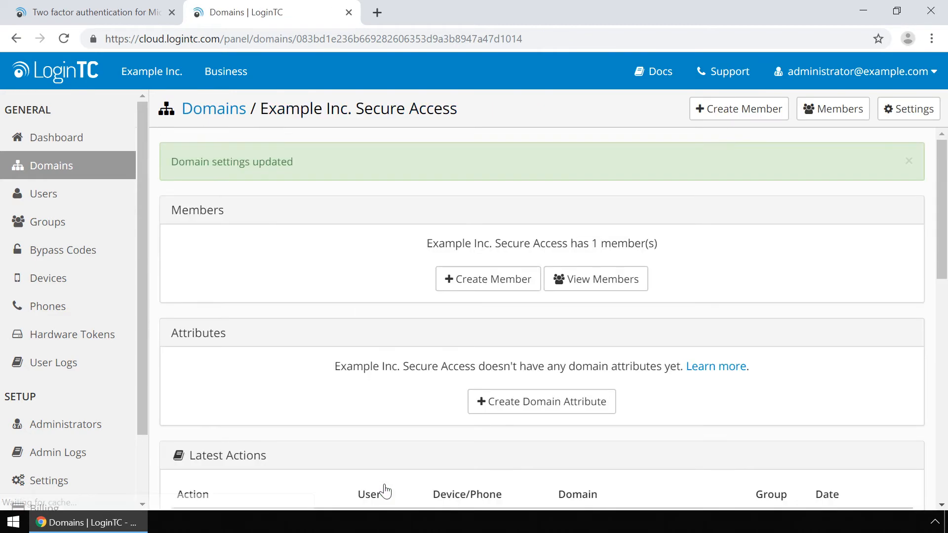
{"action": "mouse_move", "coordinate": [394, 431]}
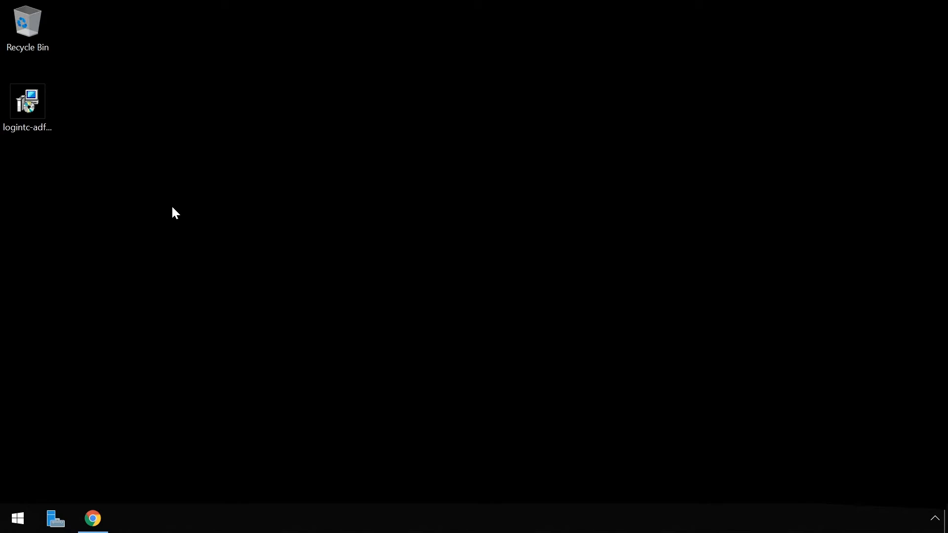
{"action": "double_click", "coordinate": [28, 101]}
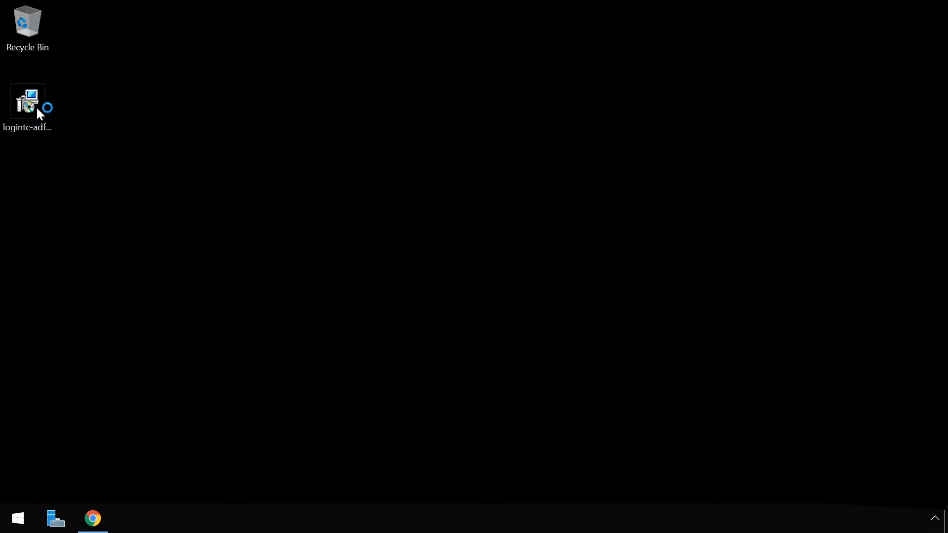
Step: Accept the connector license and keep API host cloud.logintc.com, reaching the credentials step
{"action": "double_click", "coordinate": [28, 99]}
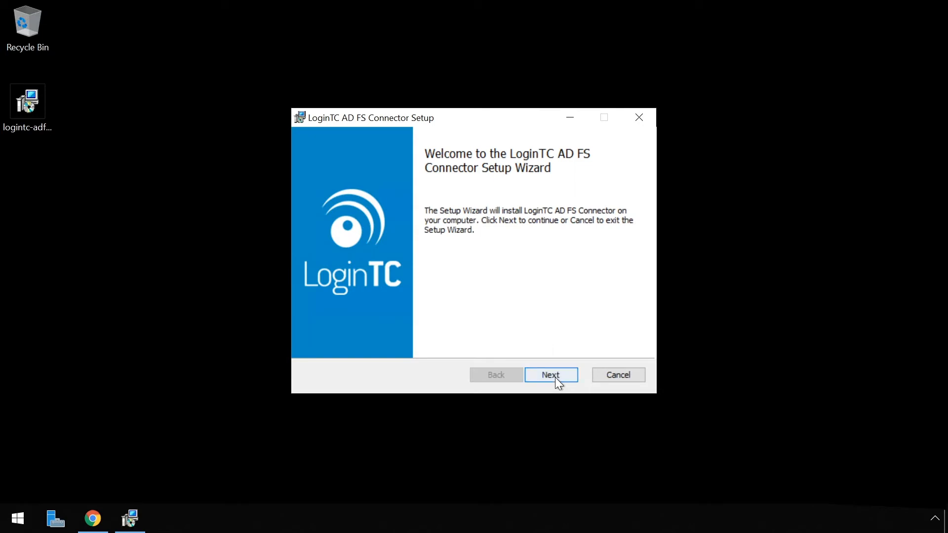
{"action": "left_click", "coordinate": [550, 375]}
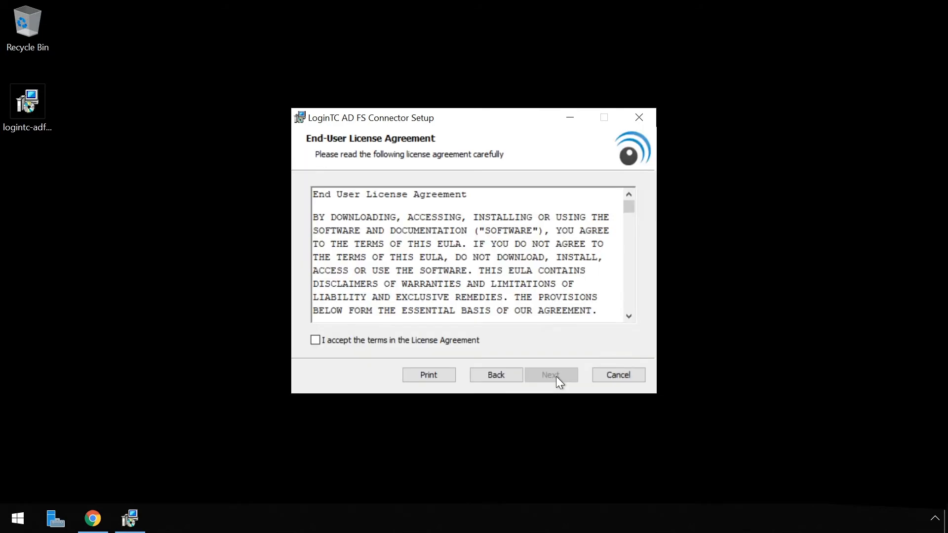
{"action": "left_click", "coordinate": [315, 340]}
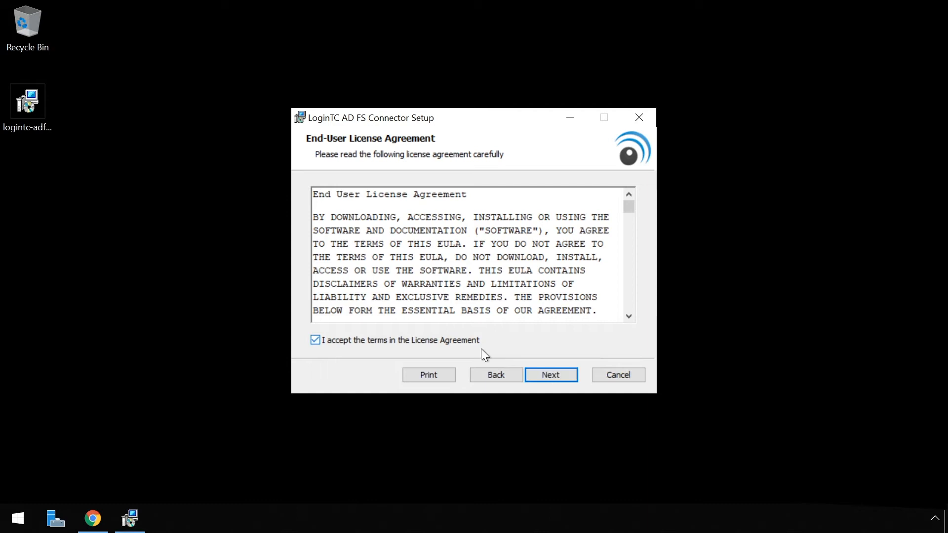
{"action": "left_click", "coordinate": [550, 375]}
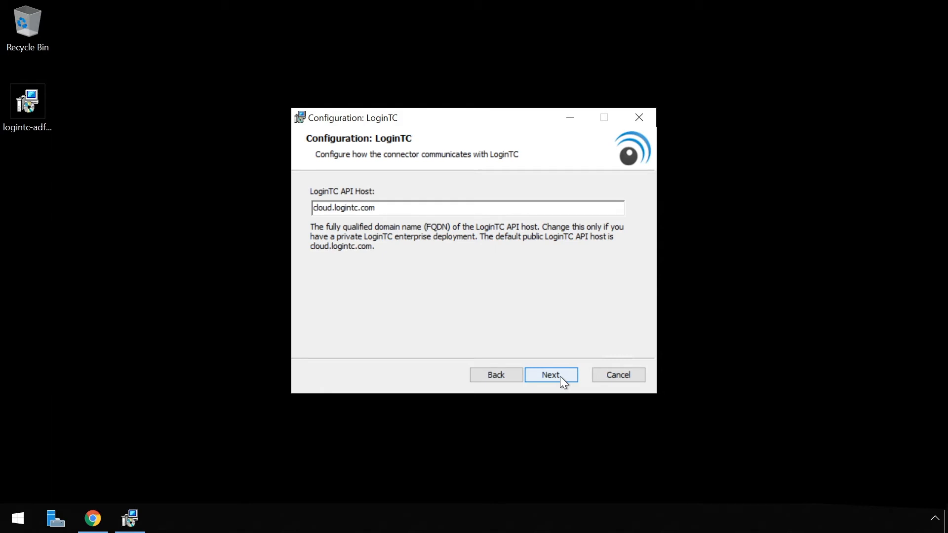
{"action": "left_click", "coordinate": [551, 376]}
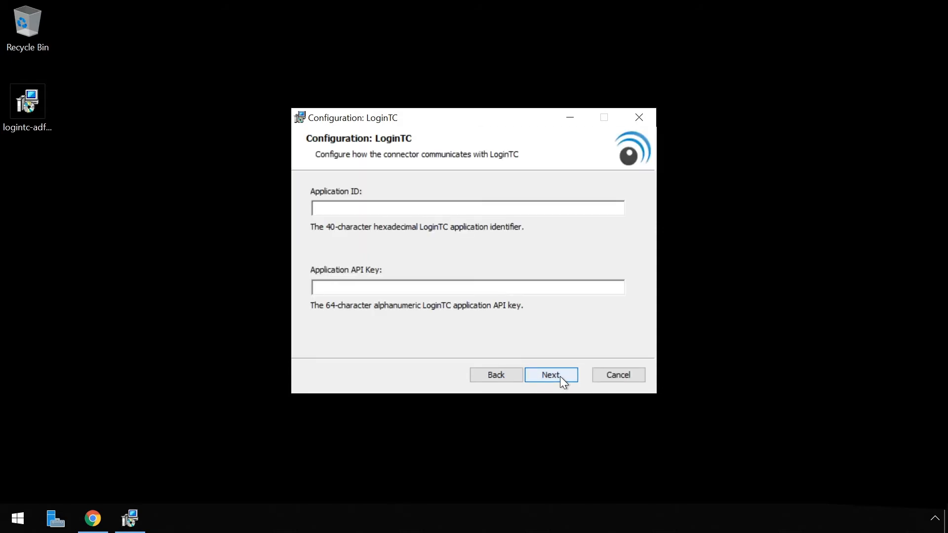
{"action": "mouse_move", "coordinate": [136, 500]}
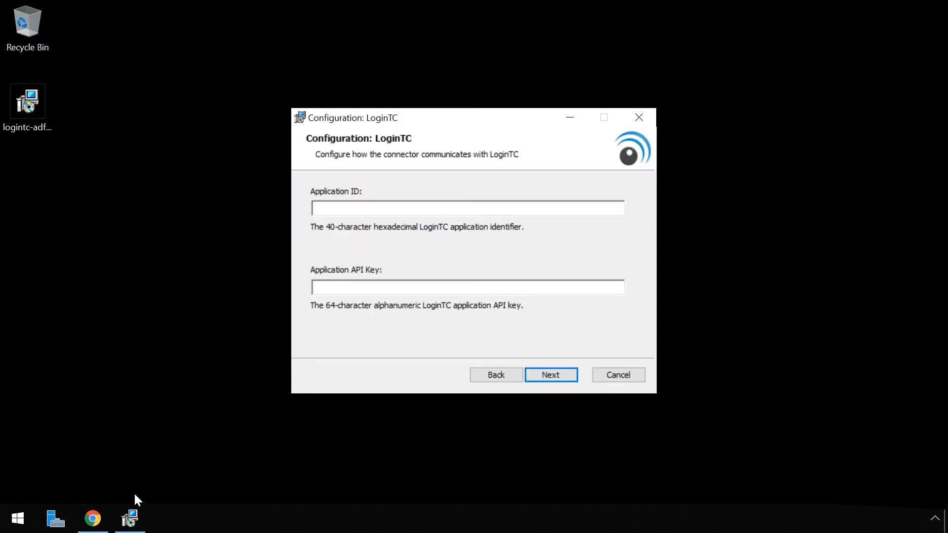
Step: Filter applications by 'microso', create Microsoft AD FS, and select its Application ID
{"action": "left_click", "coordinate": [93, 519]}
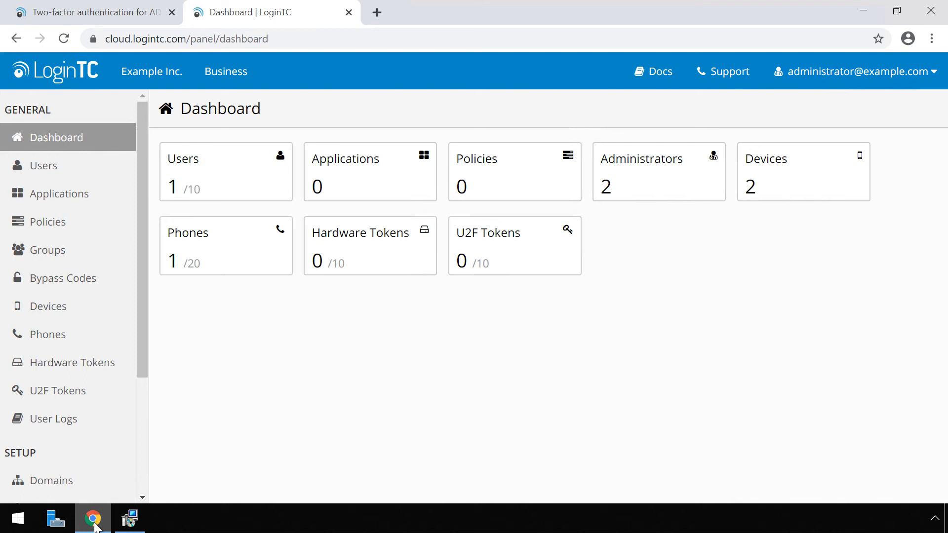
{"action": "mouse_move", "coordinate": [90, 362]}
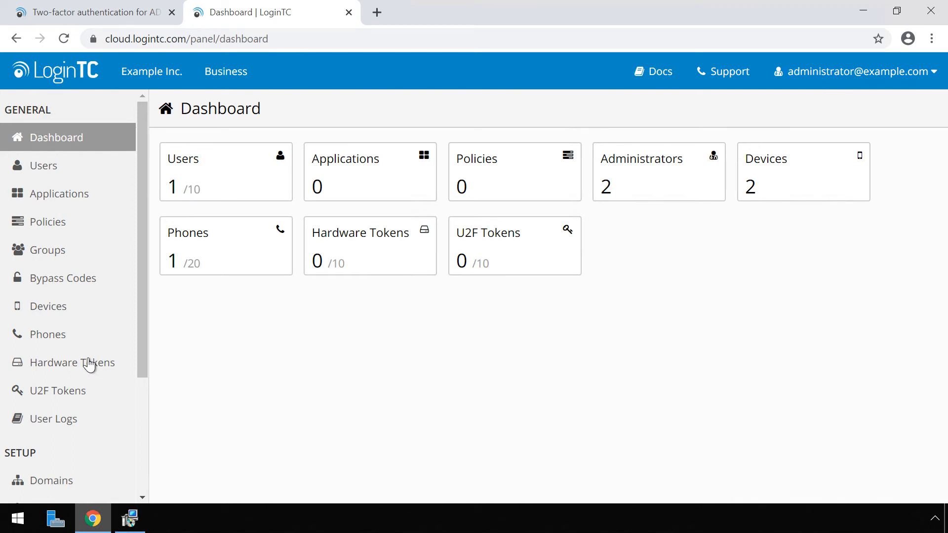
{"action": "left_click", "coordinate": [59, 194]}
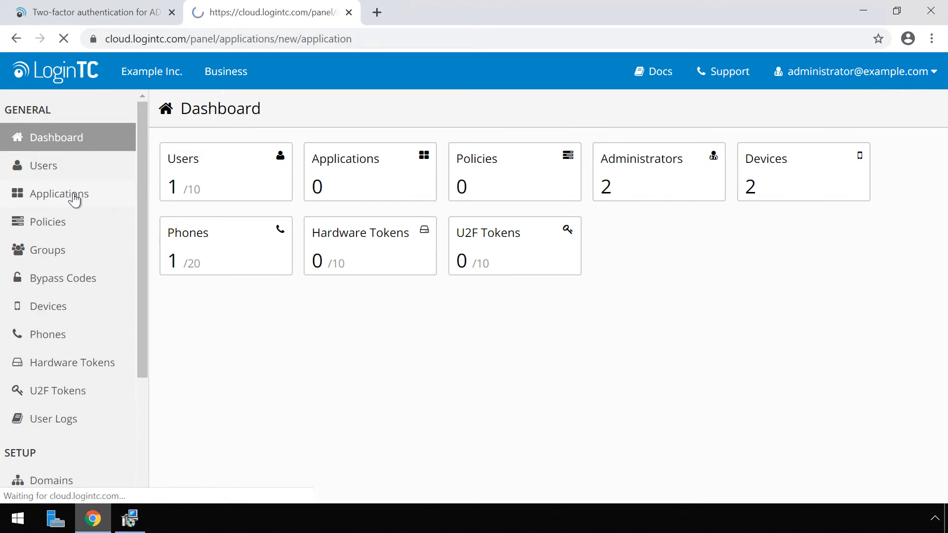
{"action": "left_click", "coordinate": [60, 193]}
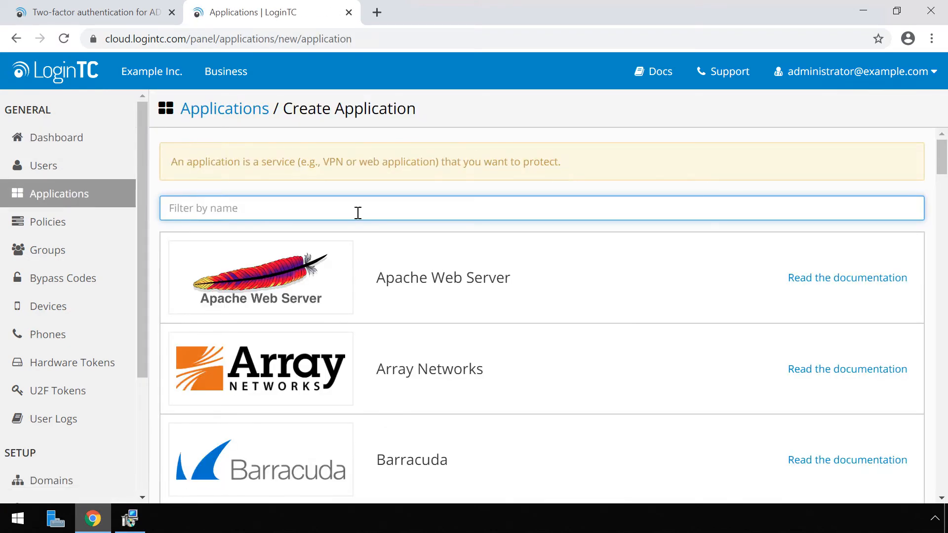
{"action": "type", "text": "microso"}
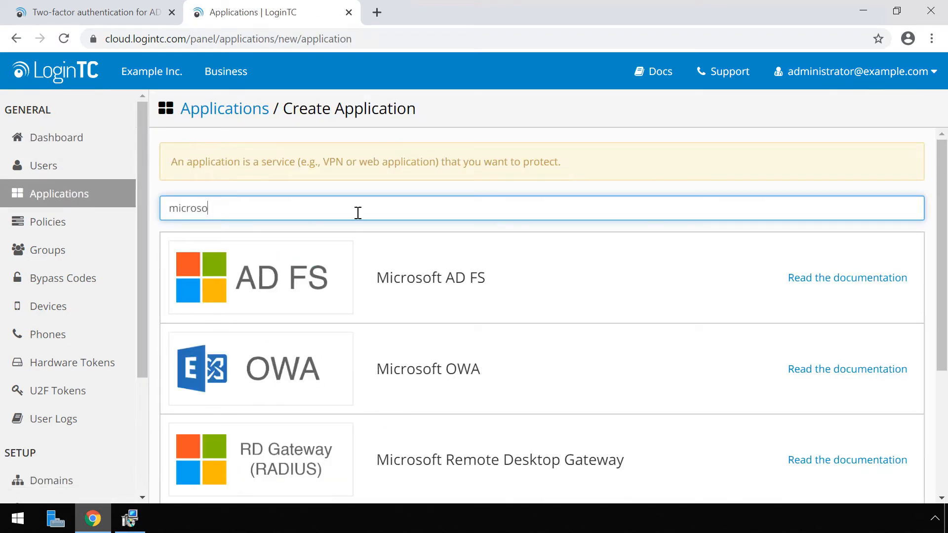
{"action": "left_click", "coordinate": [430, 277]}
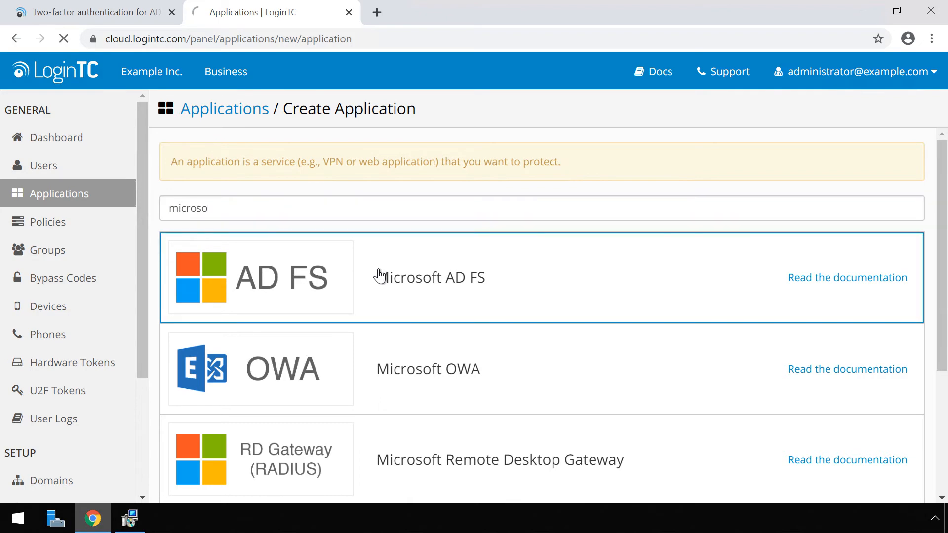
{"action": "left_click", "coordinate": [431, 278]}
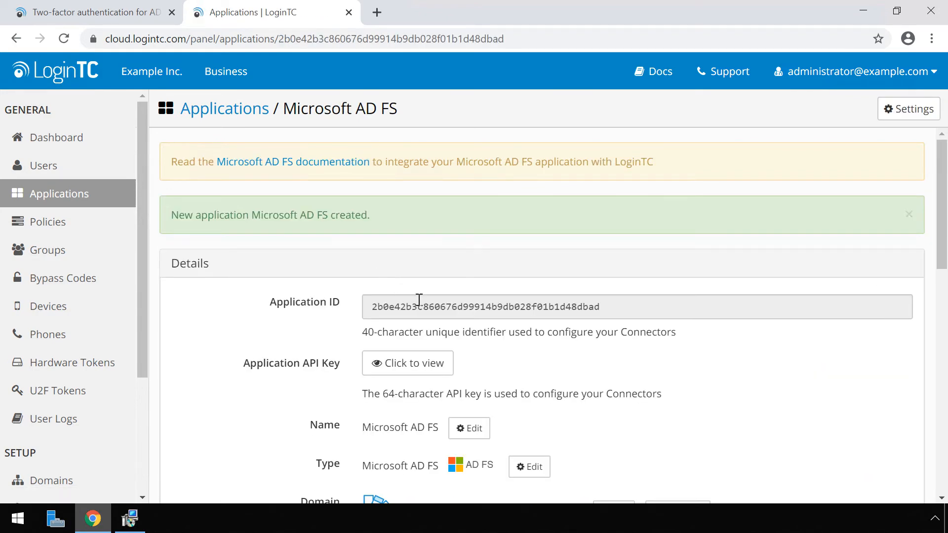
{"action": "triple_click", "coordinate": [484, 306]}
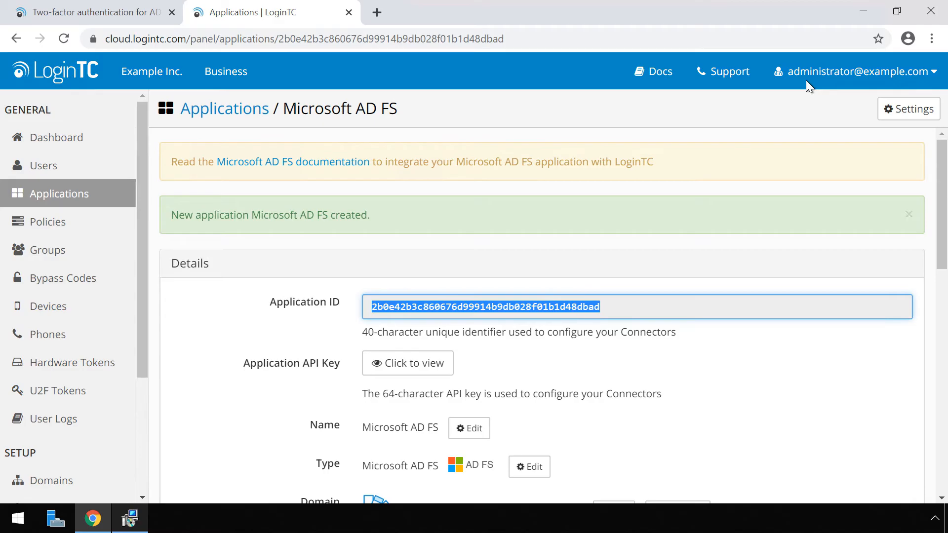
Step: Supply the Application ID and revealed API key, then install and finish the connector
{"action": "left_click", "coordinate": [129, 519]}
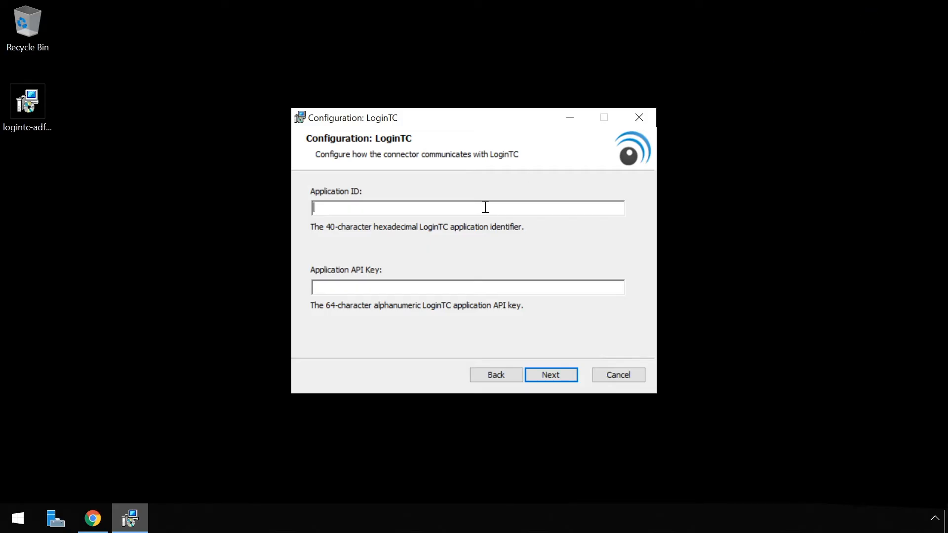
{"action": "left_click", "coordinate": [93, 518]}
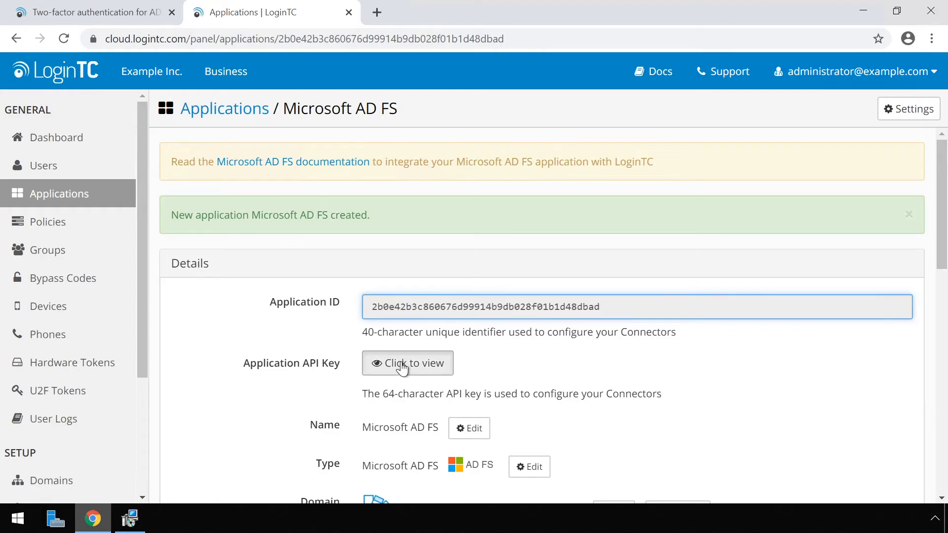
{"action": "left_click", "coordinate": [407, 362]}
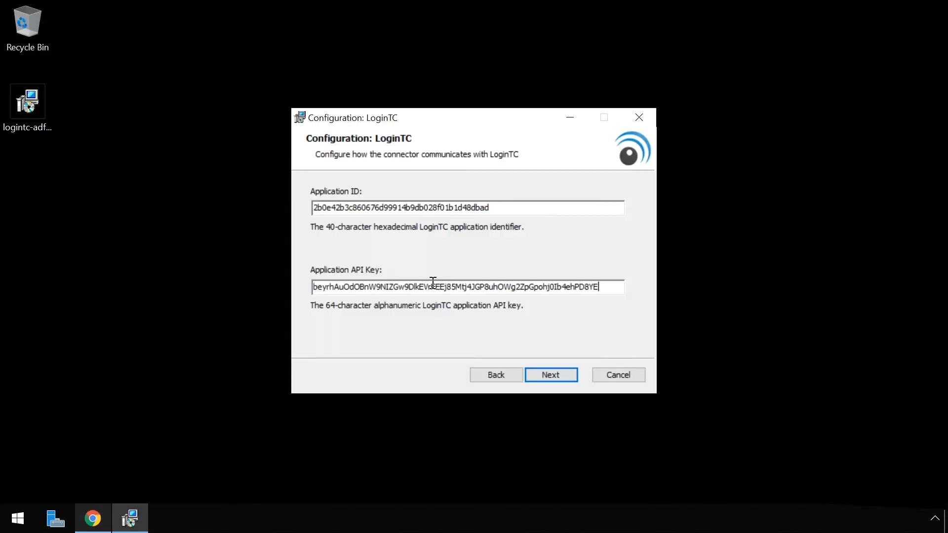
{"action": "left_click", "coordinate": [550, 376]}
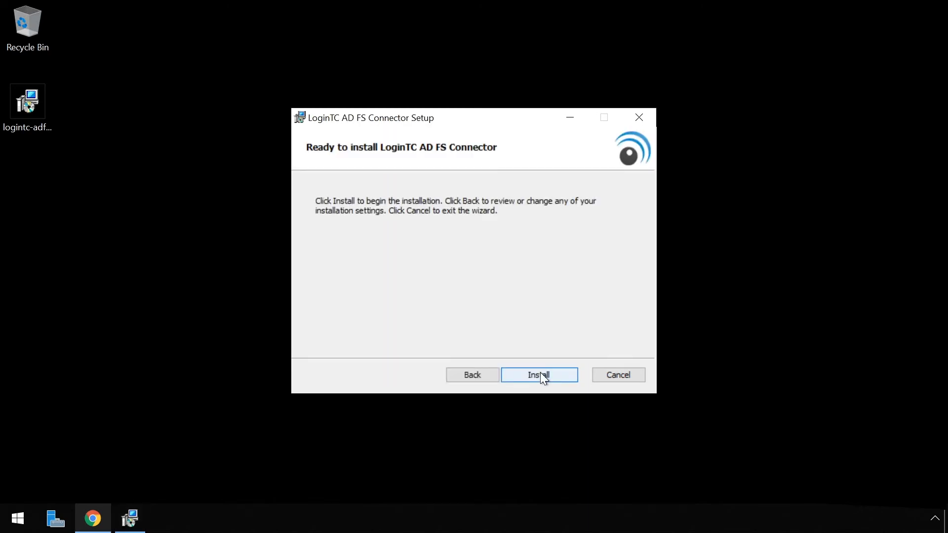
{"action": "left_click", "coordinate": [538, 376]}
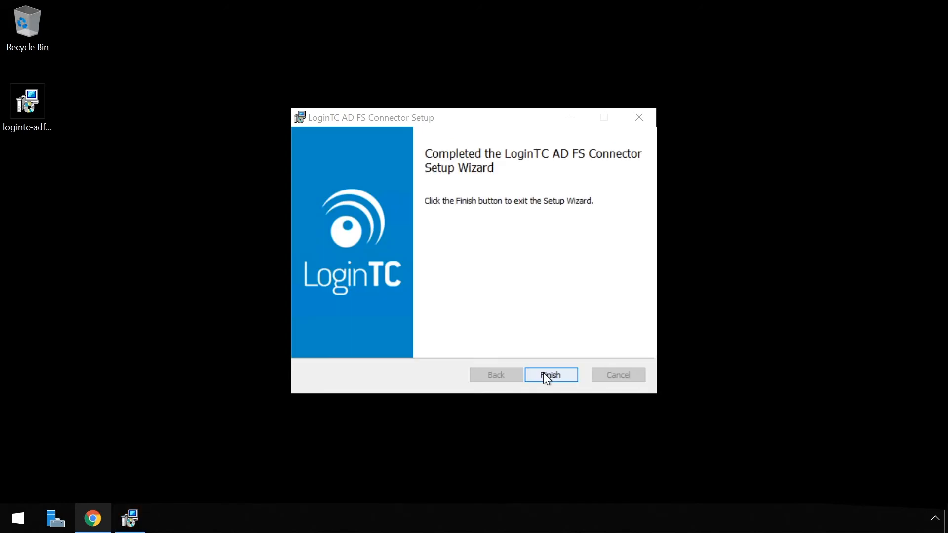
{"action": "left_click", "coordinate": [550, 376]}
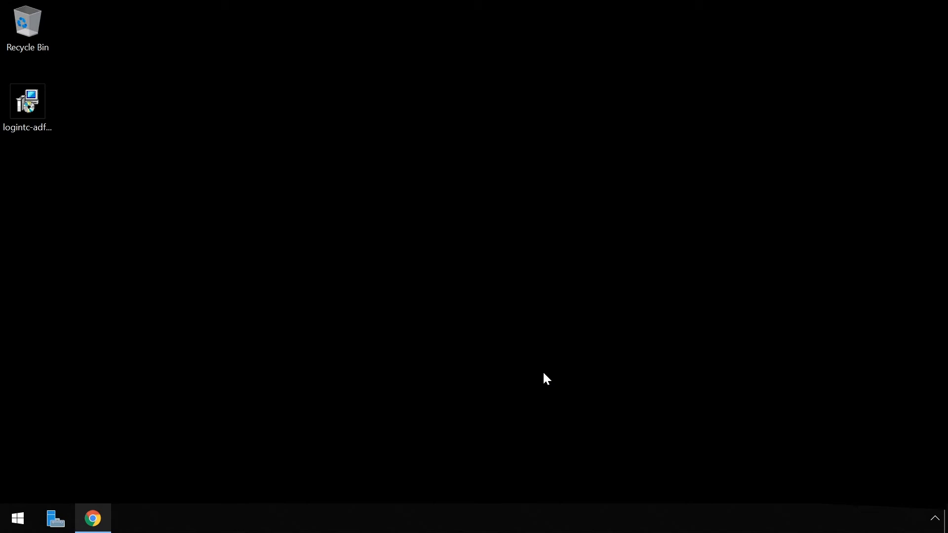
{"action": "mouse_move", "coordinate": [454, 390]}
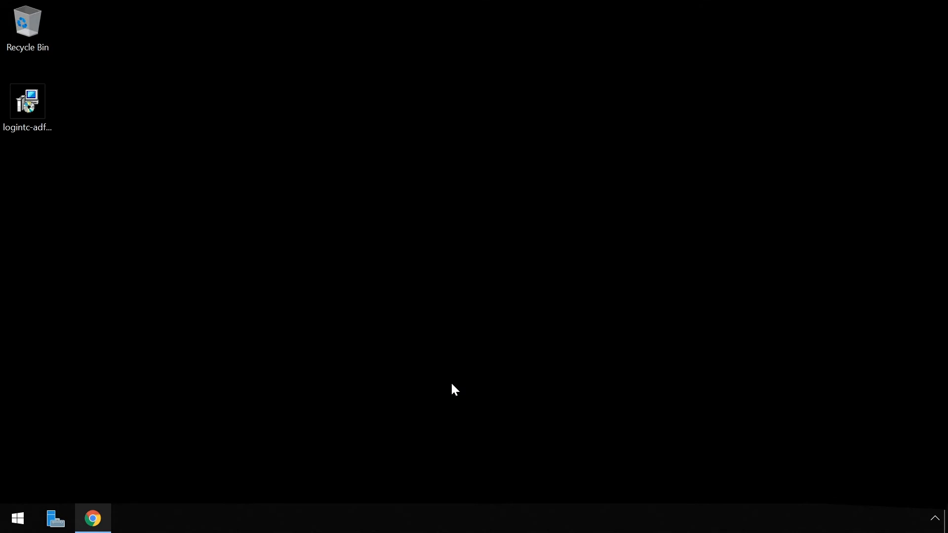
Step: Launch Server Manager and choose Tools > AD FS Management
{"action": "left_click", "coordinate": [55, 518]}
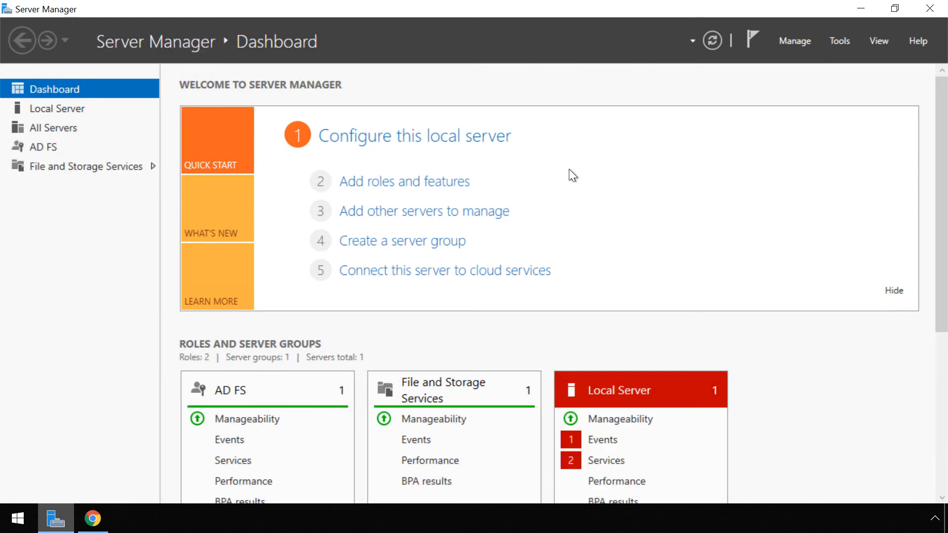
{"action": "left_click", "coordinate": [840, 41]}
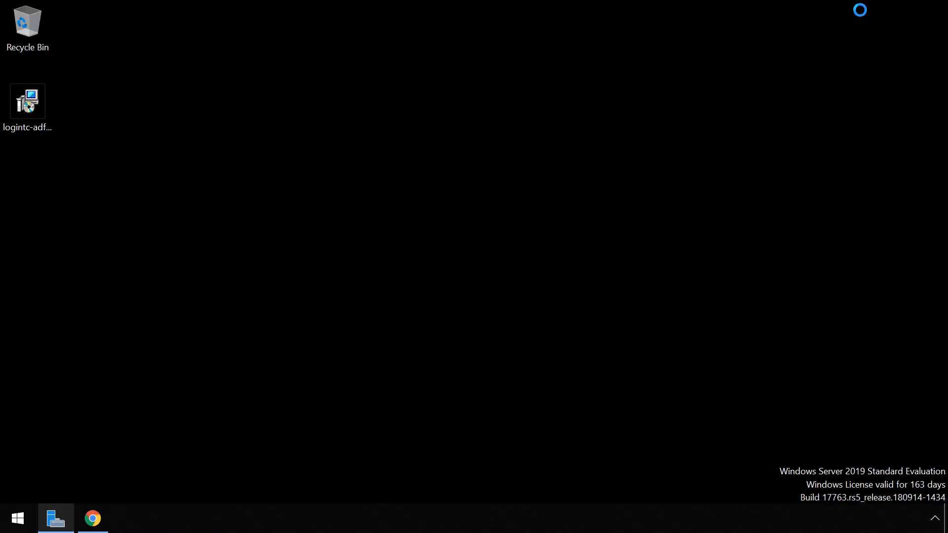
Step: Tick LoginTC under Additional Authentication Methods in AD FS Service > Authentication Methods and confirm
{"action": "double_click", "coordinate": [26, 101]}
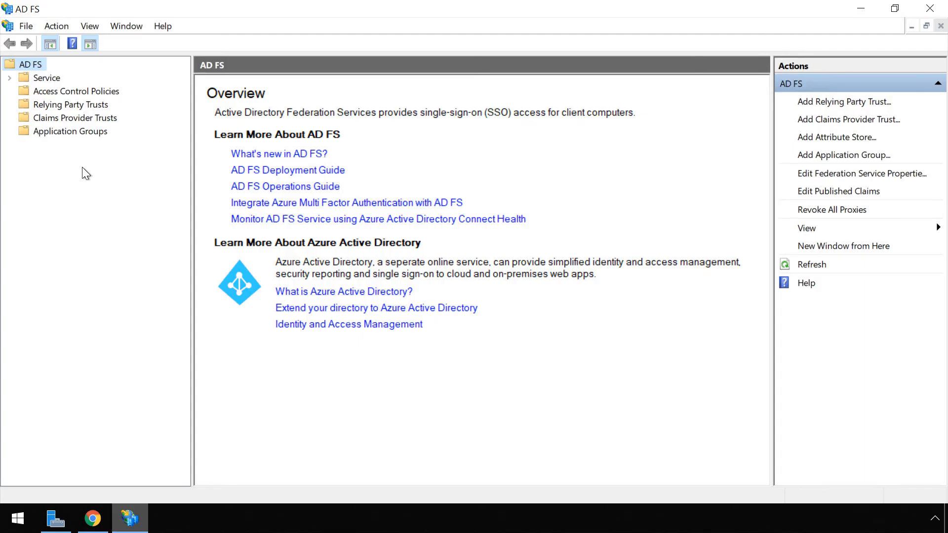
{"action": "left_click", "coordinate": [10, 77]}
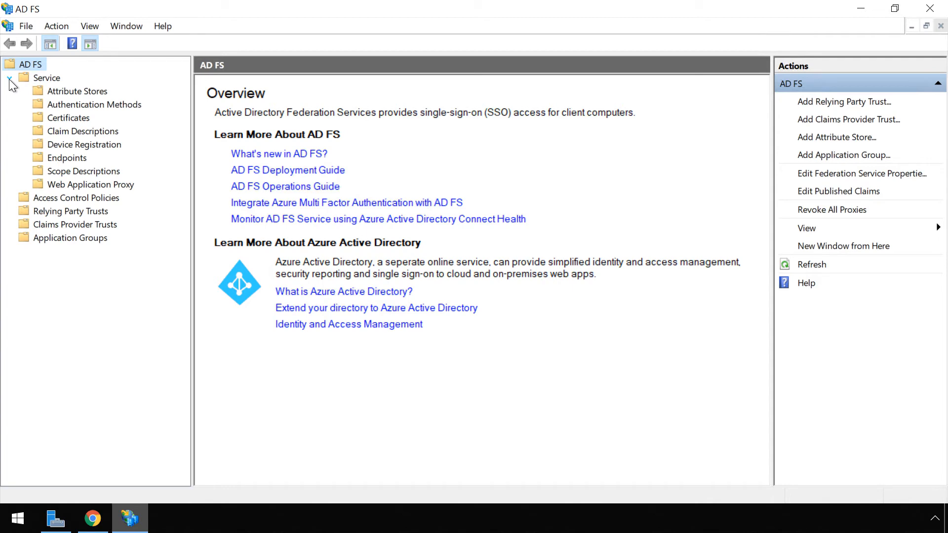
{"action": "left_click", "coordinate": [94, 104]}
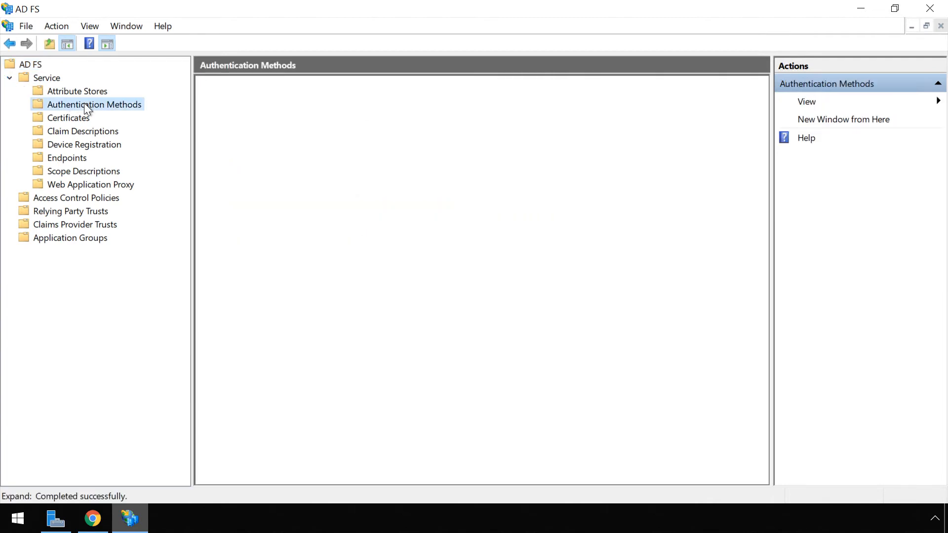
{"action": "left_click", "coordinate": [94, 104]}
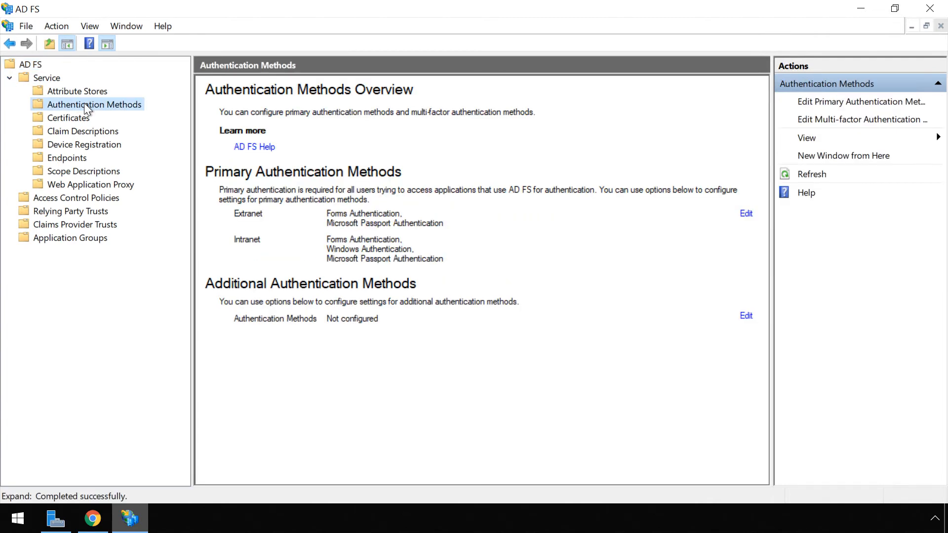
{"action": "mouse_move", "coordinate": [610, 317]}
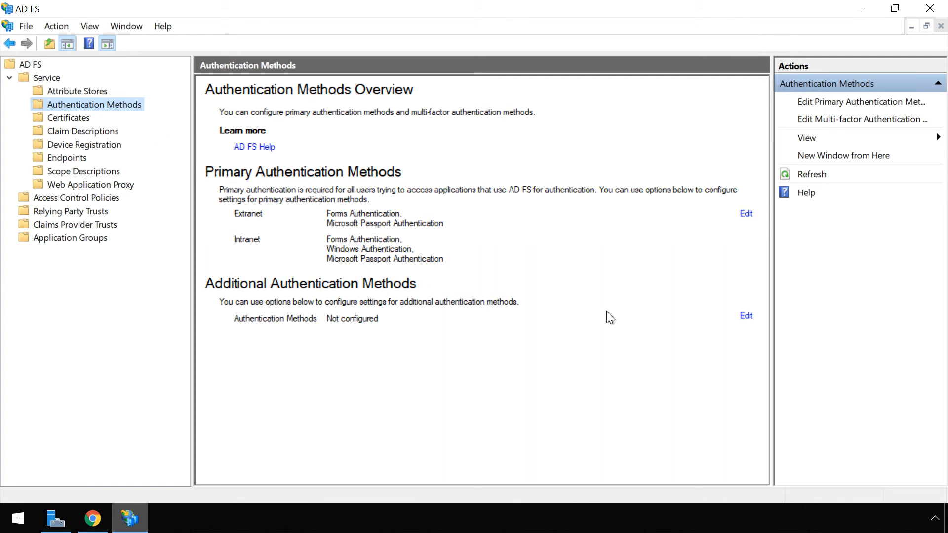
{"action": "left_click", "coordinate": [747, 315]}
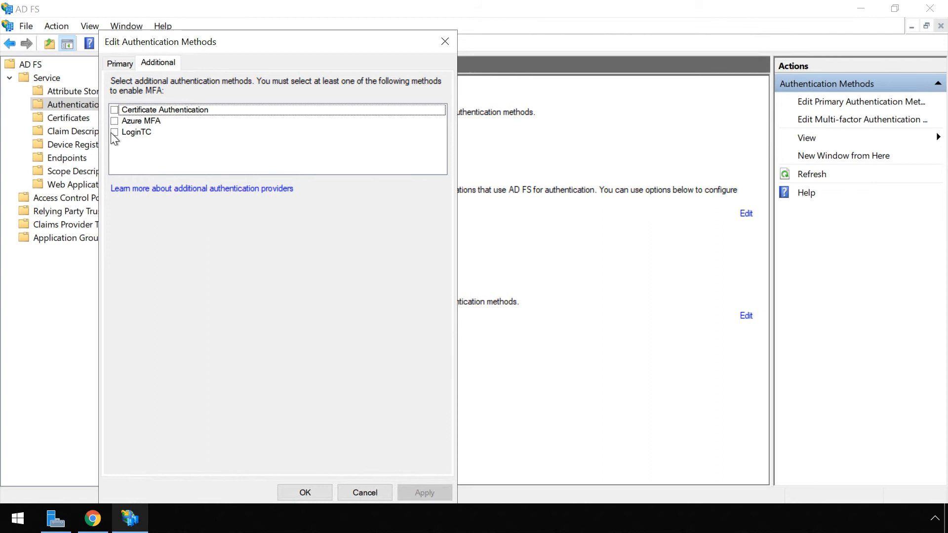
{"action": "left_click", "coordinate": [115, 131]}
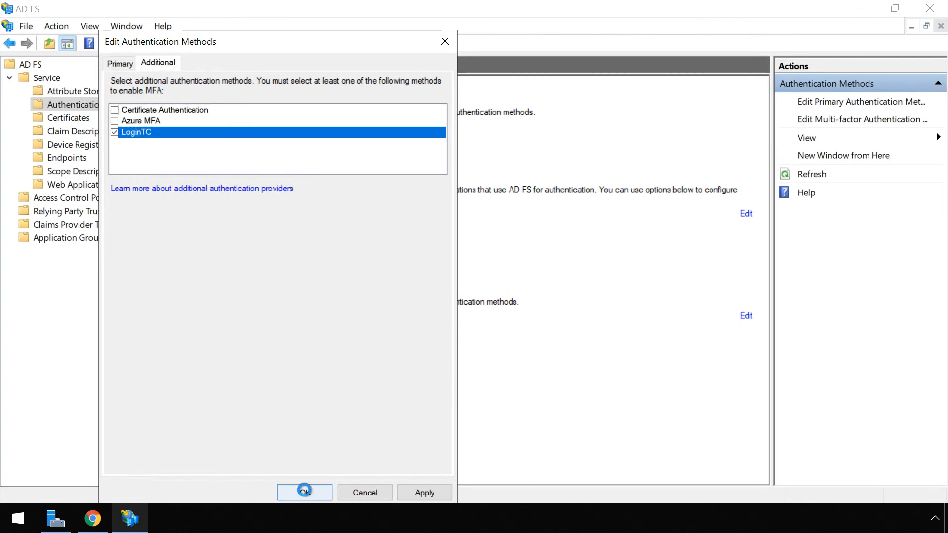
{"action": "left_click", "coordinate": [305, 492]}
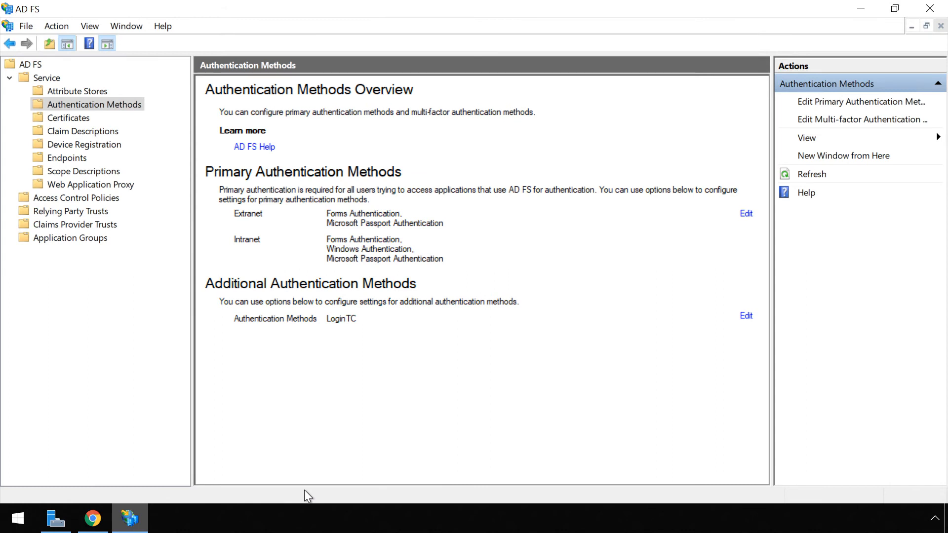
{"action": "mouse_move", "coordinate": [89, 215]}
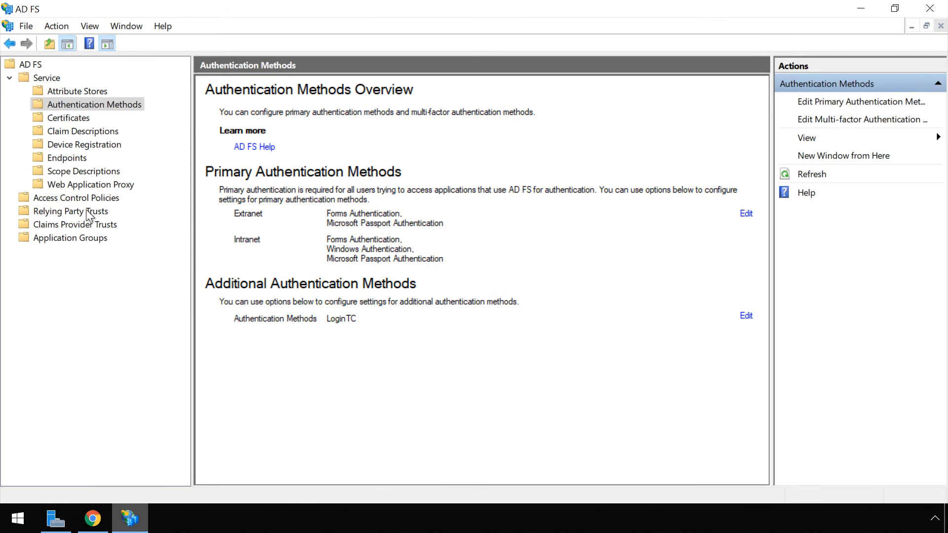
Step: Set the Cyphercor Labs. relying party trust's access control policy to 'Permit everyone and require MFA'
{"action": "left_click", "coordinate": [70, 211]}
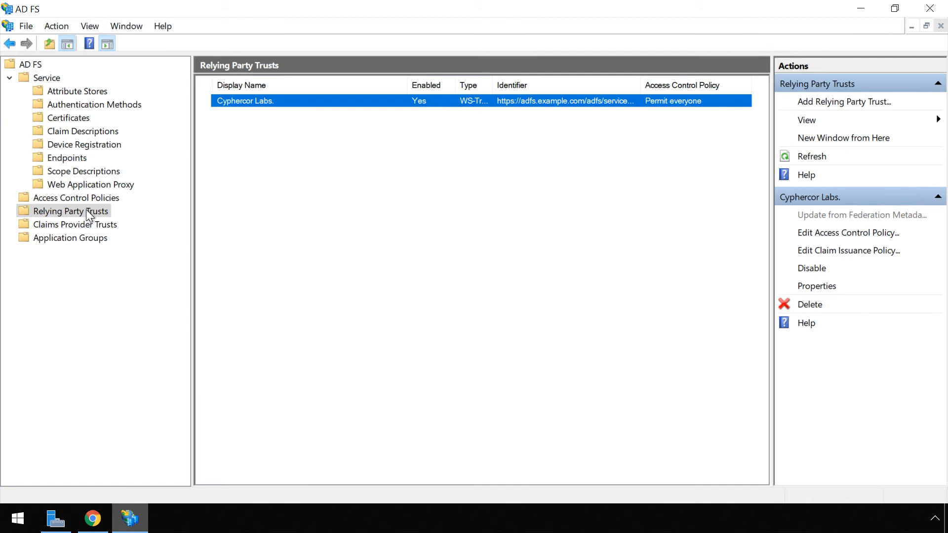
{"action": "right_click", "coordinate": [302, 101]}
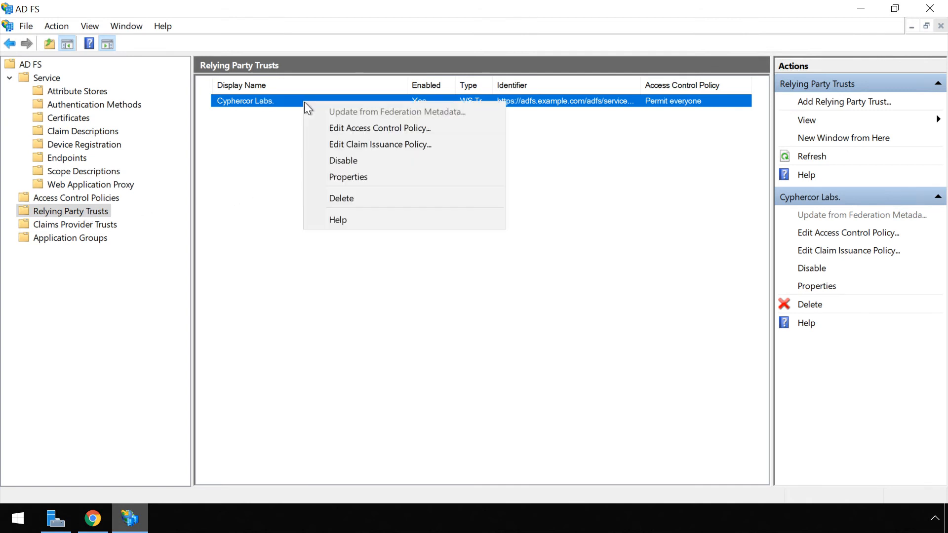
{"action": "mouse_move", "coordinate": [379, 127]}
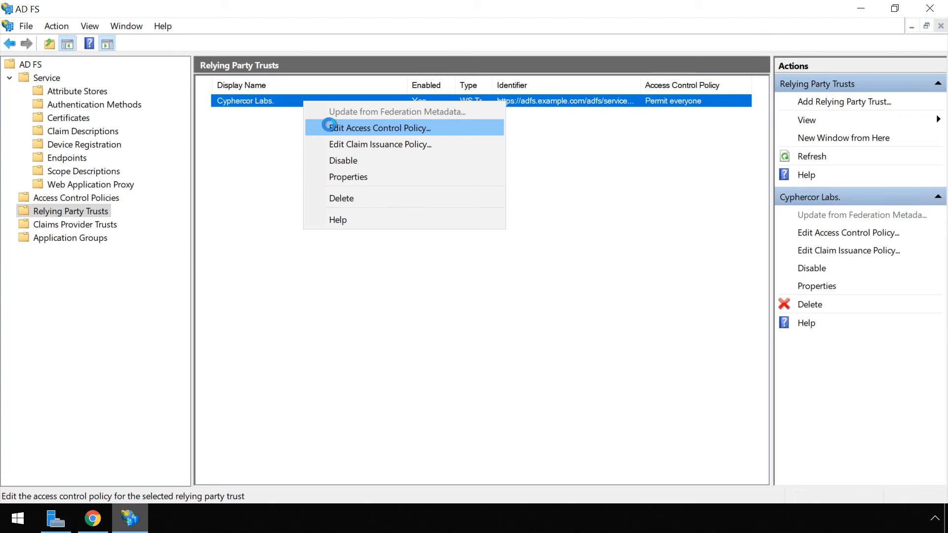
{"action": "left_click", "coordinate": [379, 127]}
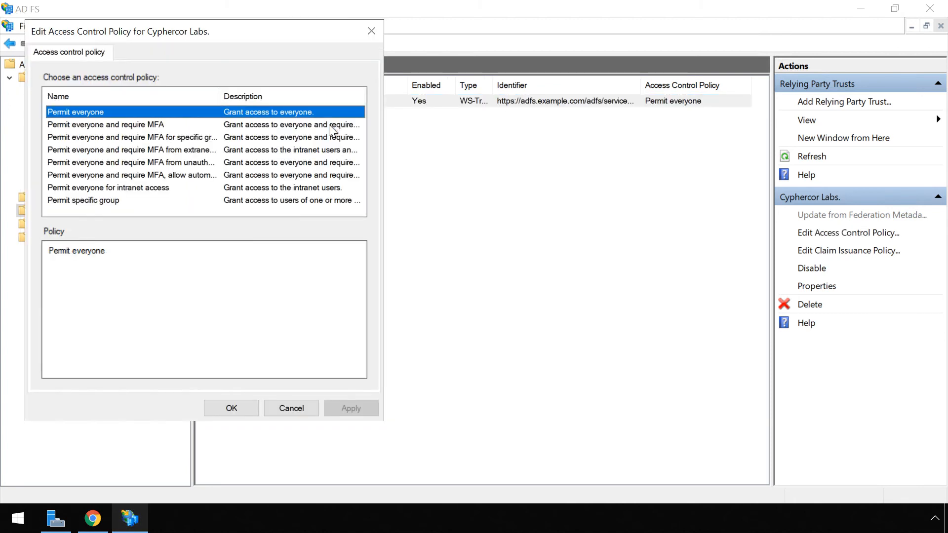
{"action": "left_click", "coordinate": [106, 124]}
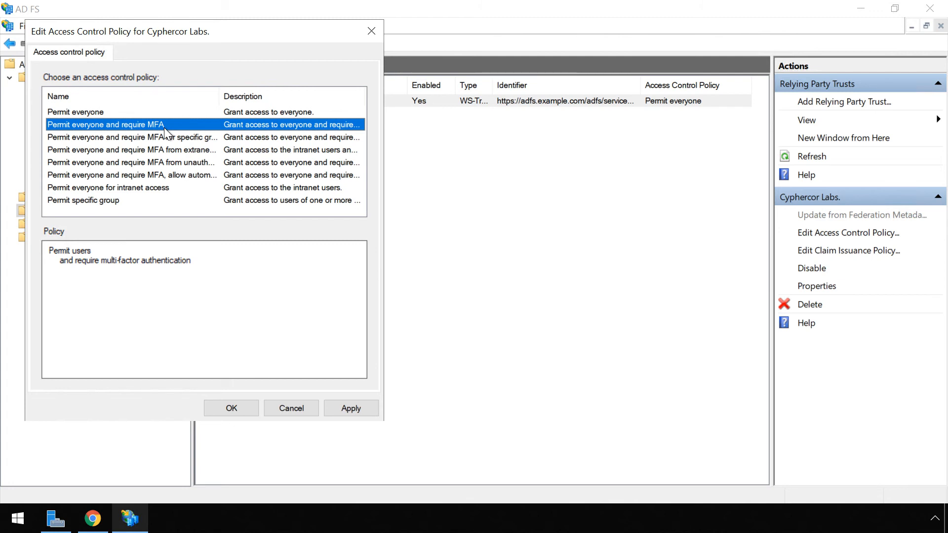
{"action": "mouse_move", "coordinate": [235, 408]}
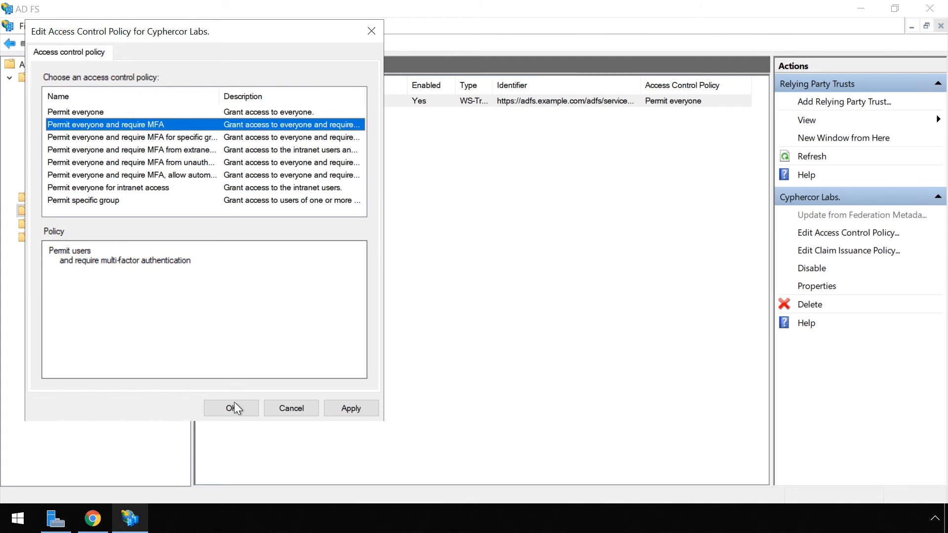
{"action": "left_click", "coordinate": [231, 407]}
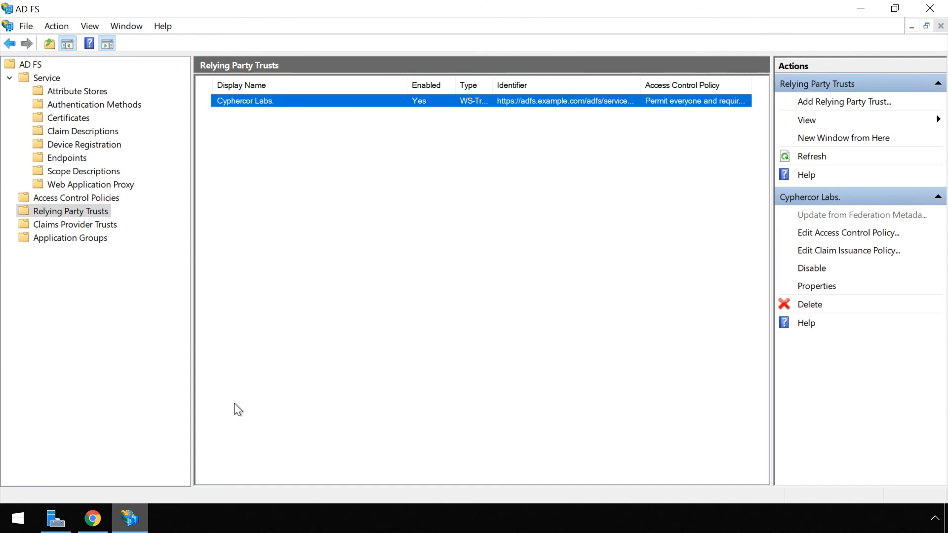
{"action": "mouse_move", "coordinate": [909, 23]}
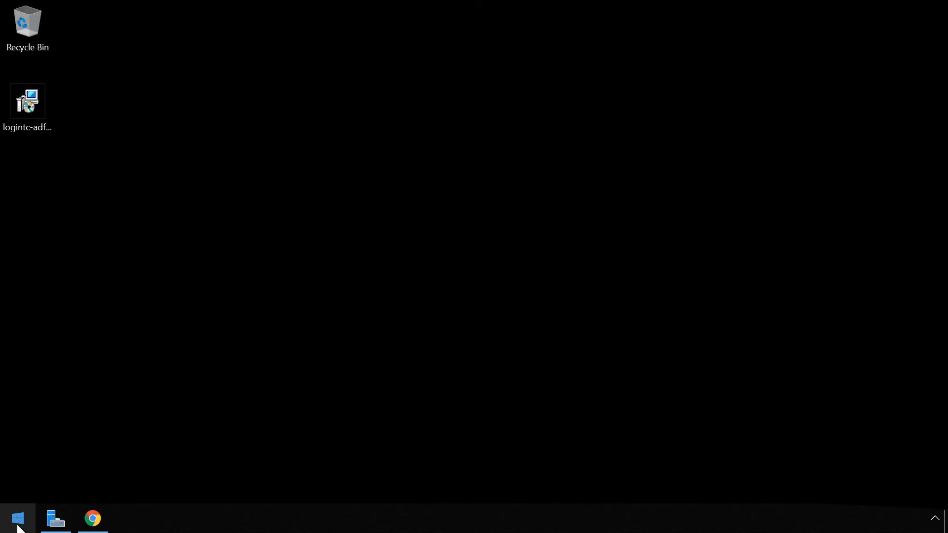
Step: Run the Set-AdfsResponseHeaders command from the LoginTC docs so the CSP allows frames from cloud.logintc.com
{"action": "type", "text": "power"}
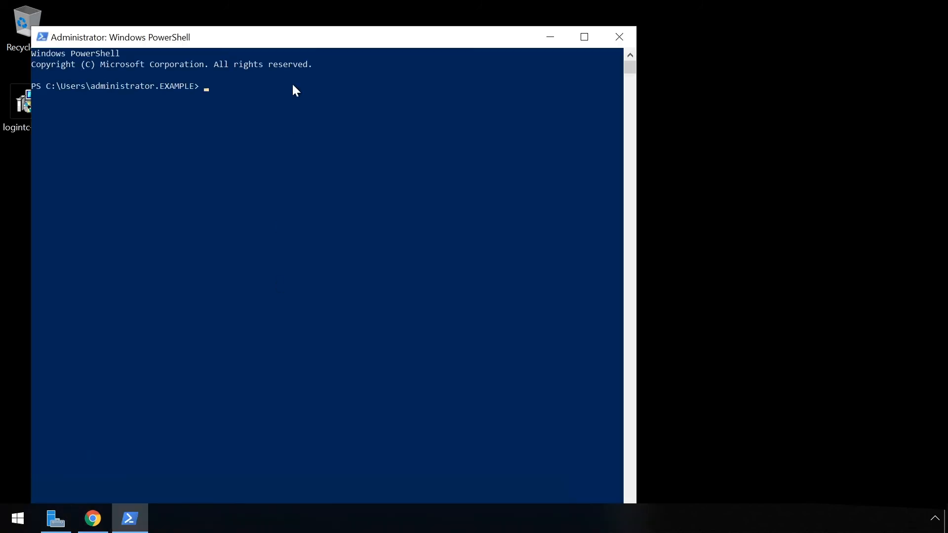
{"action": "mouse_move", "coordinate": [92, 519]}
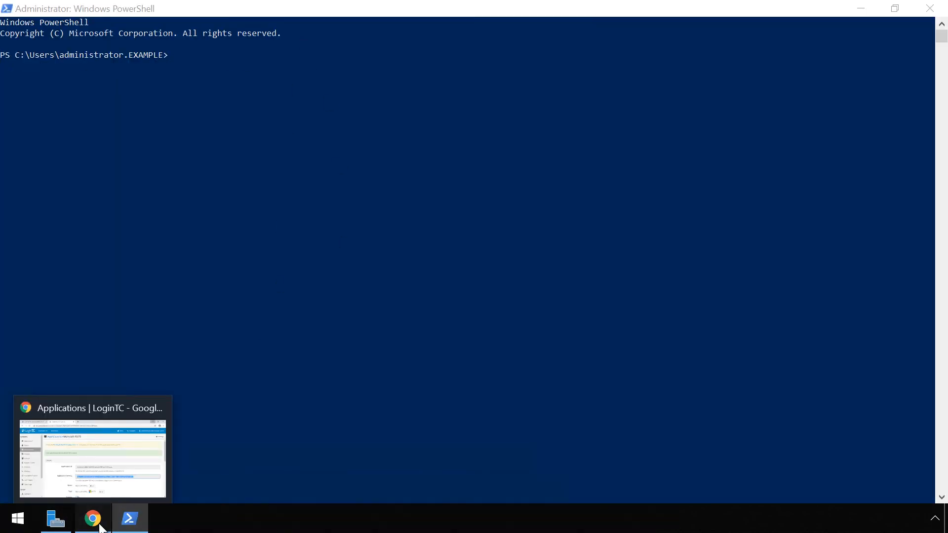
{"action": "left_click", "coordinate": [91, 456]}
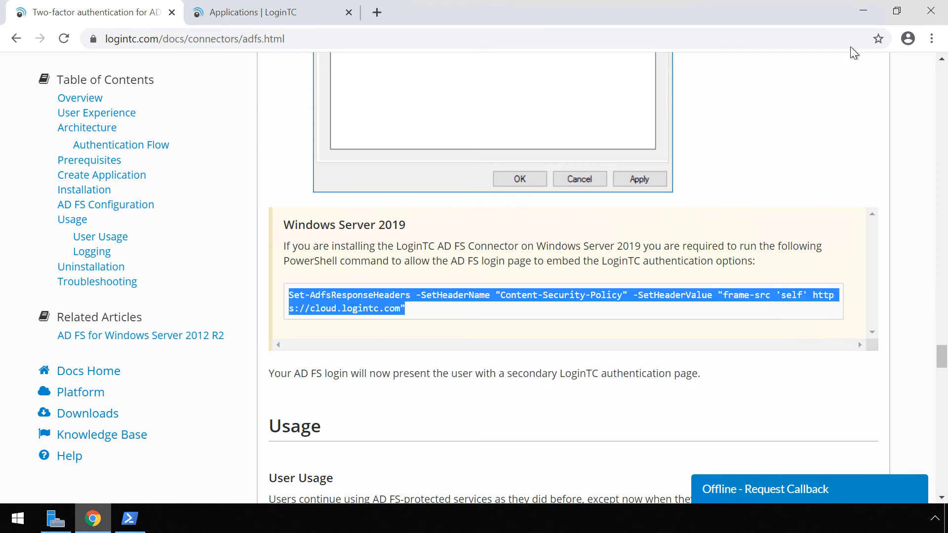
{"action": "left_click", "coordinate": [129, 518]}
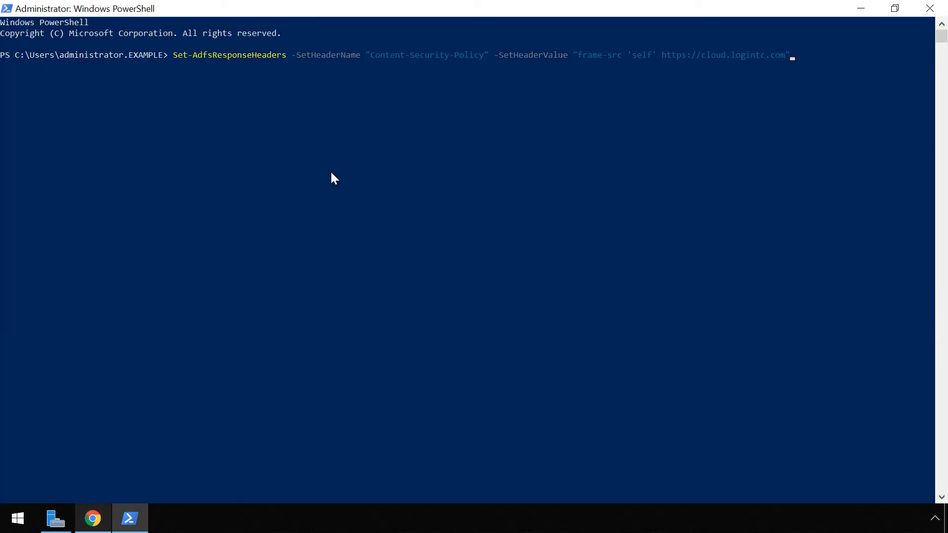
{"action": "key", "text": "Return"}
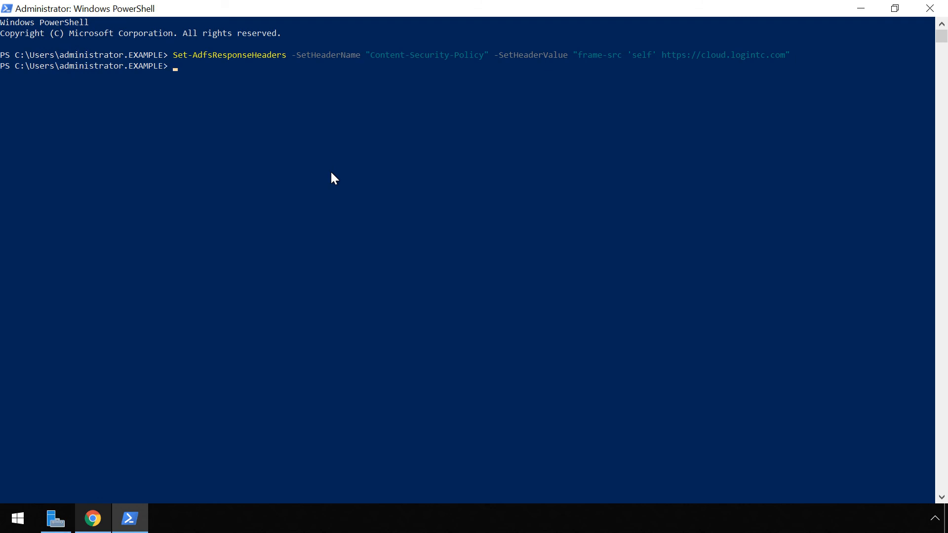
{"action": "mouse_move", "coordinate": [756, 109]}
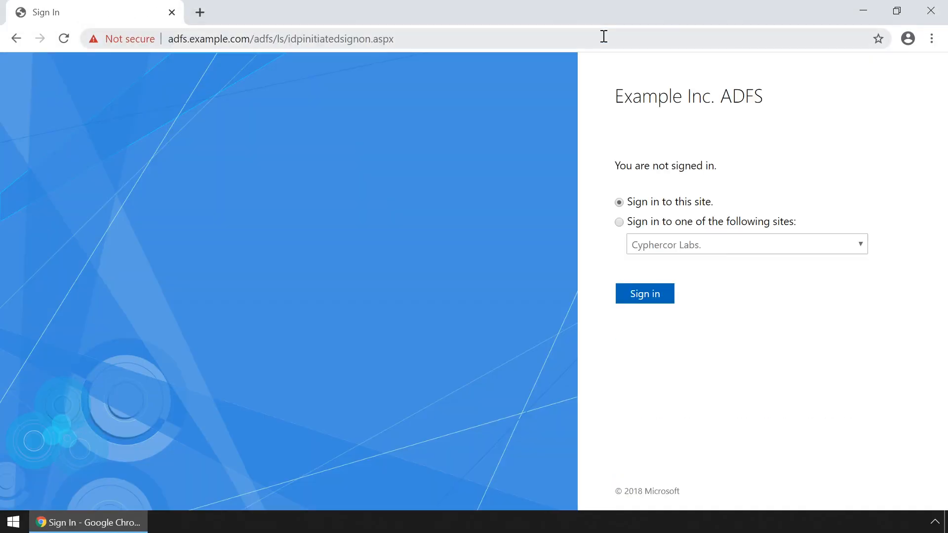
{"action": "left_click", "coordinate": [620, 223]}
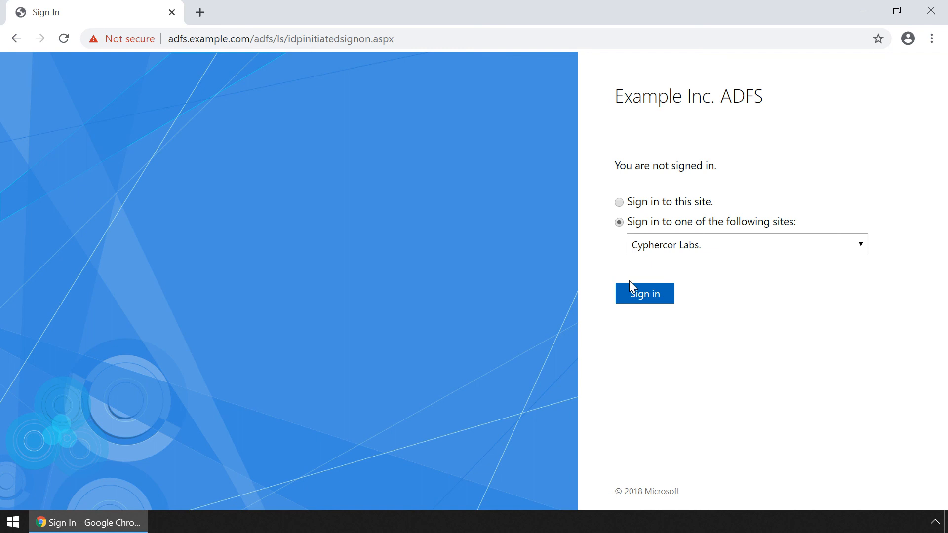
{"action": "left_click", "coordinate": [645, 294]}
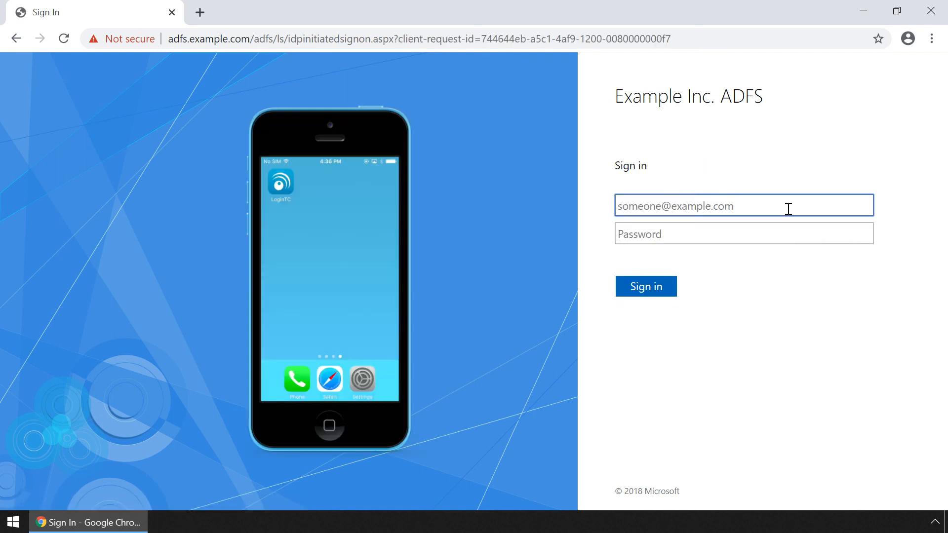
{"action": "type", "text": "john.doe@example.com"}
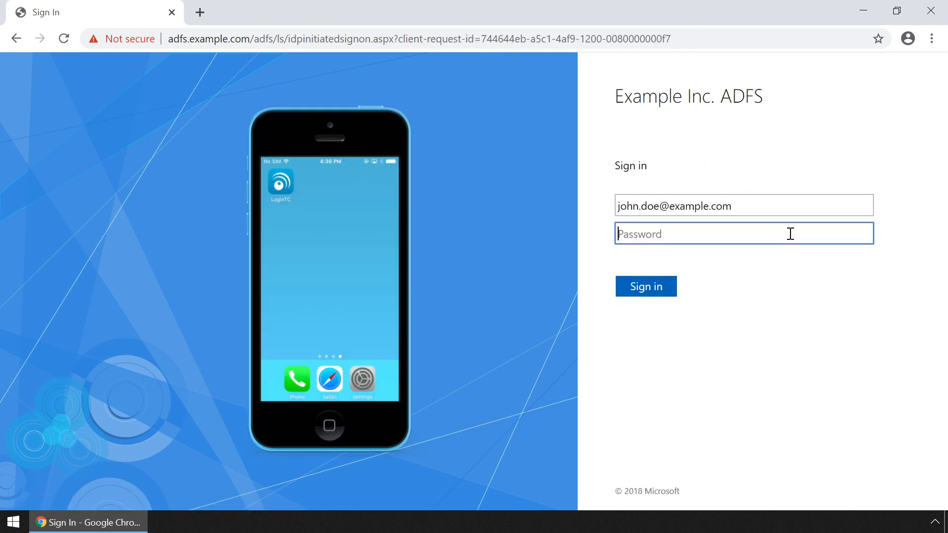
{"action": "left_click", "coordinate": [645, 286]}
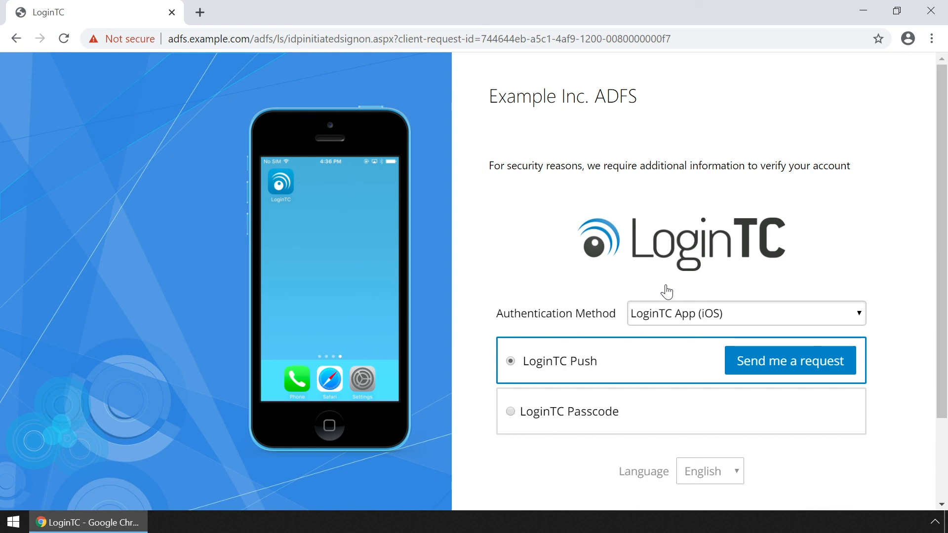
{"action": "mouse_move", "coordinate": [790, 361]}
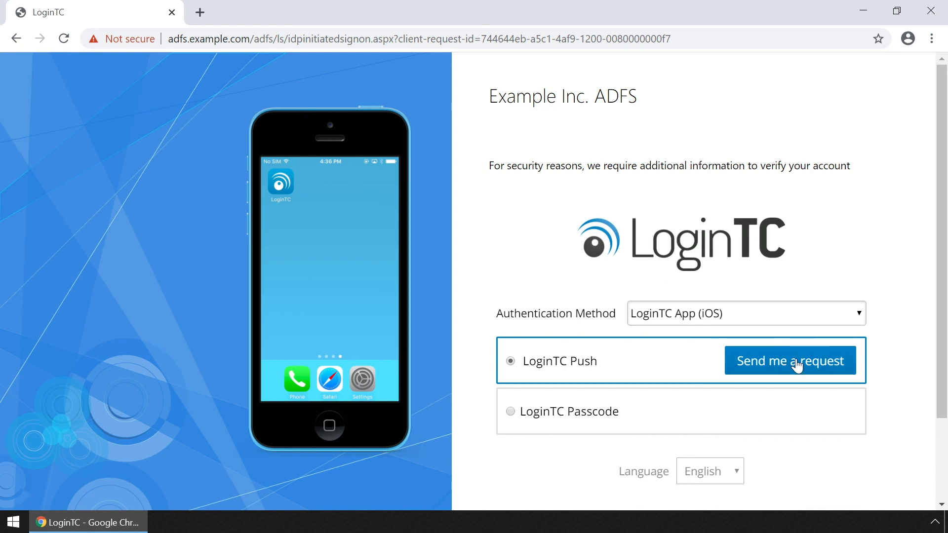
Step: Send the LoginTC push request and approve it on the phone
{"action": "left_click", "coordinate": [790, 361]}
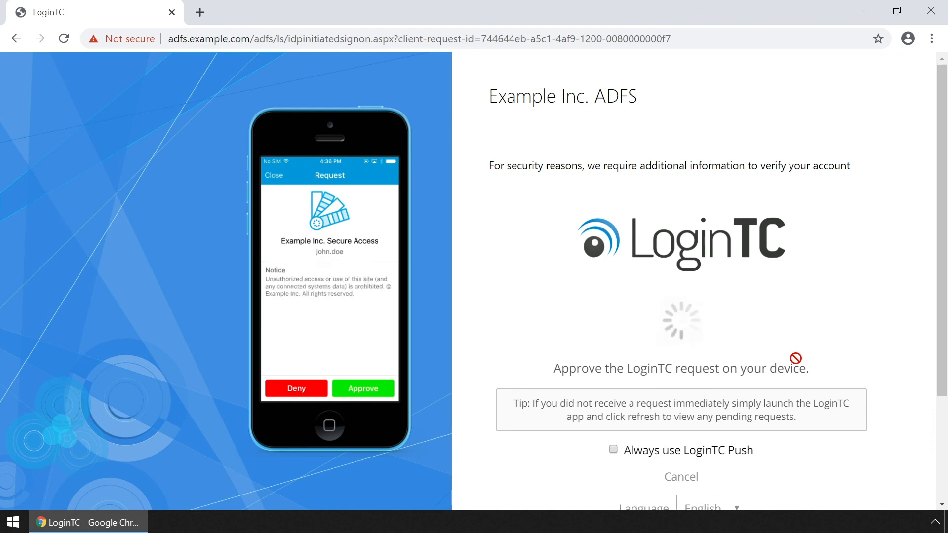
{"action": "left_click", "coordinate": [363, 388]}
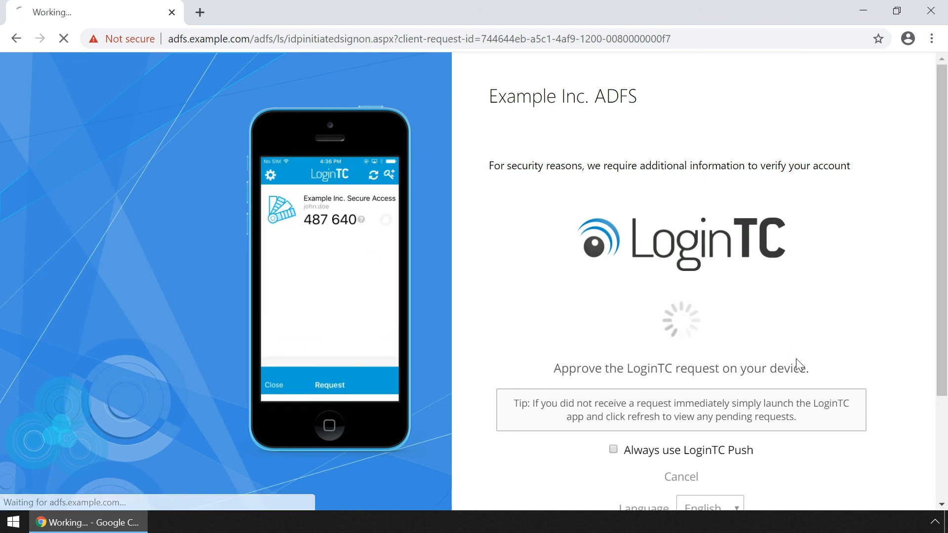